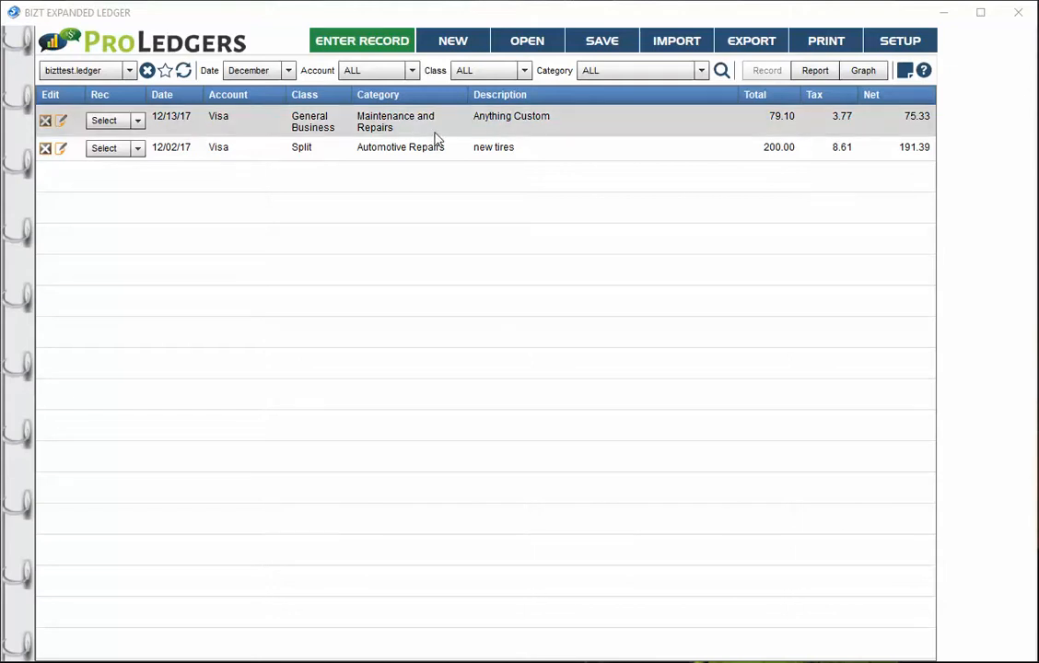
pyautogui.moveTo(468, 129)
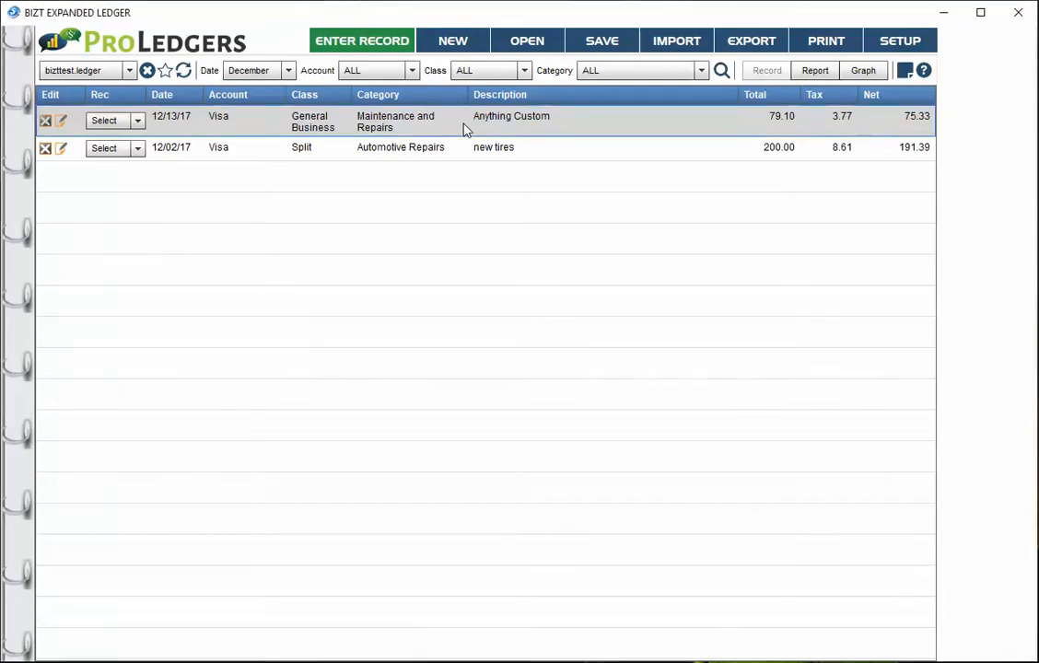
# Edit the 12/13/17 Anything Custom Visa record for Maintenance and Repairs (79.10)
pyautogui.click(60, 120)
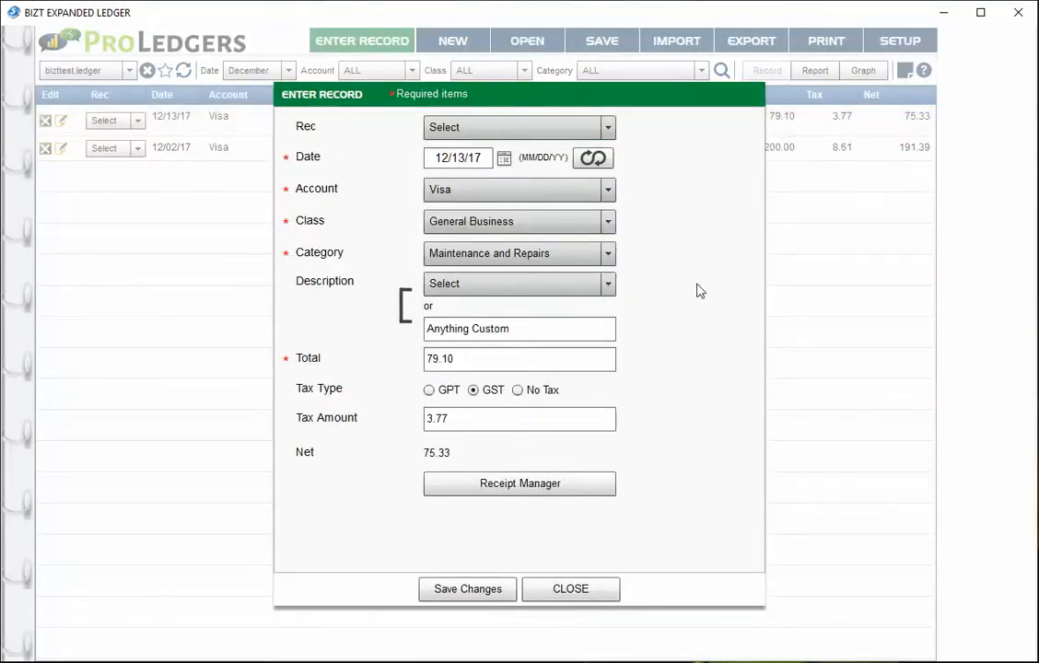
pyautogui.moveTo(696, 594)
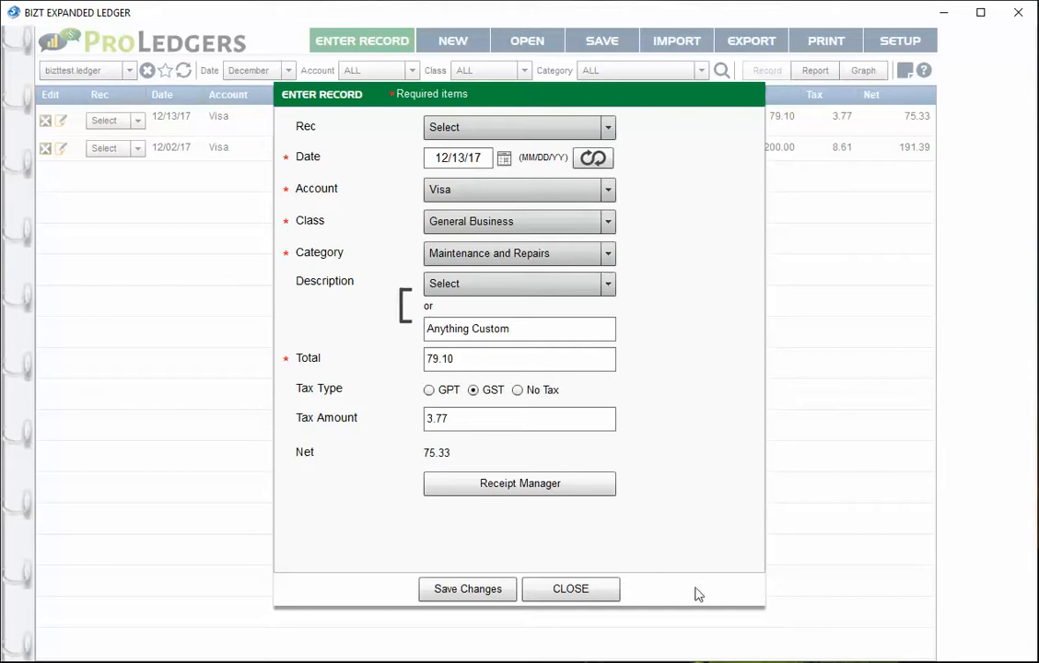
pyautogui.moveTo(520, 484)
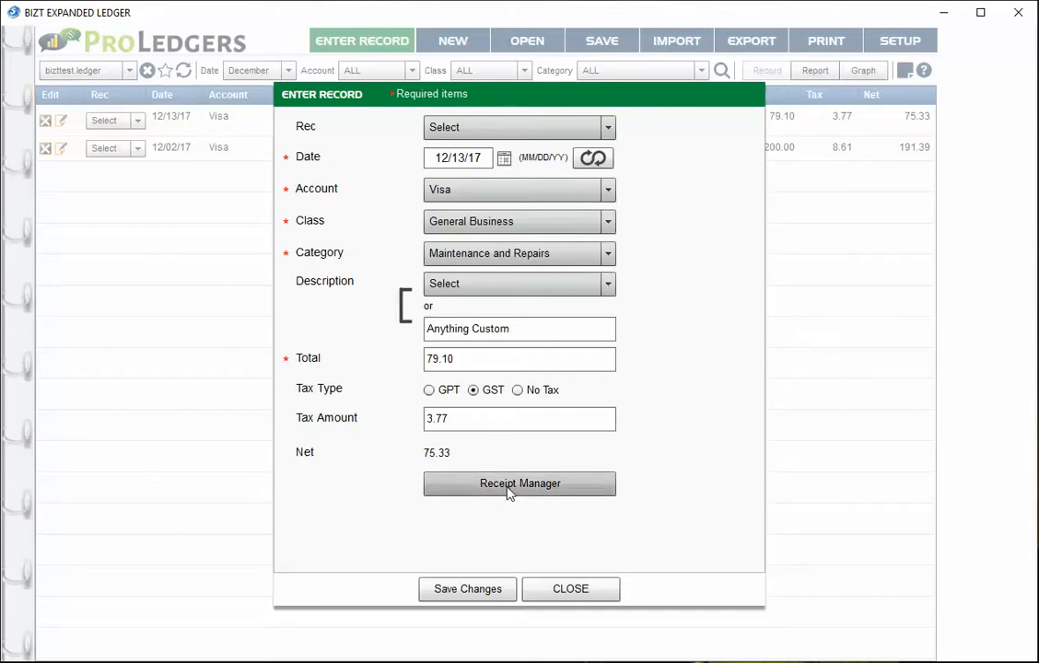
# Open the Receipt Manager for the 12/13/17 Visa record, which has no images yet
pyautogui.click(519, 482)
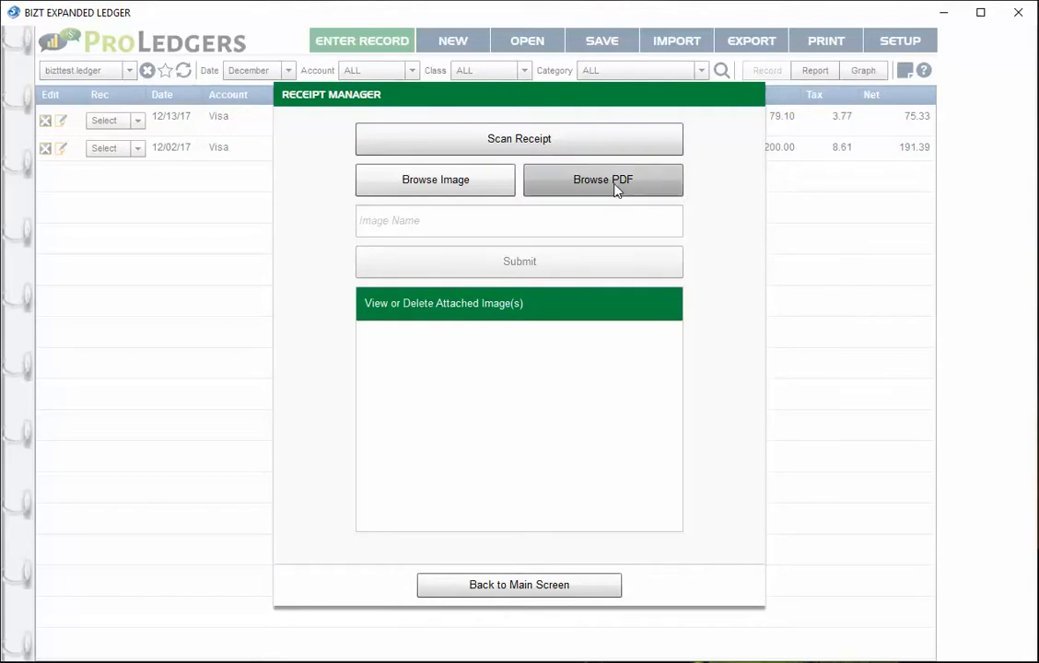
pyautogui.moveTo(434, 179)
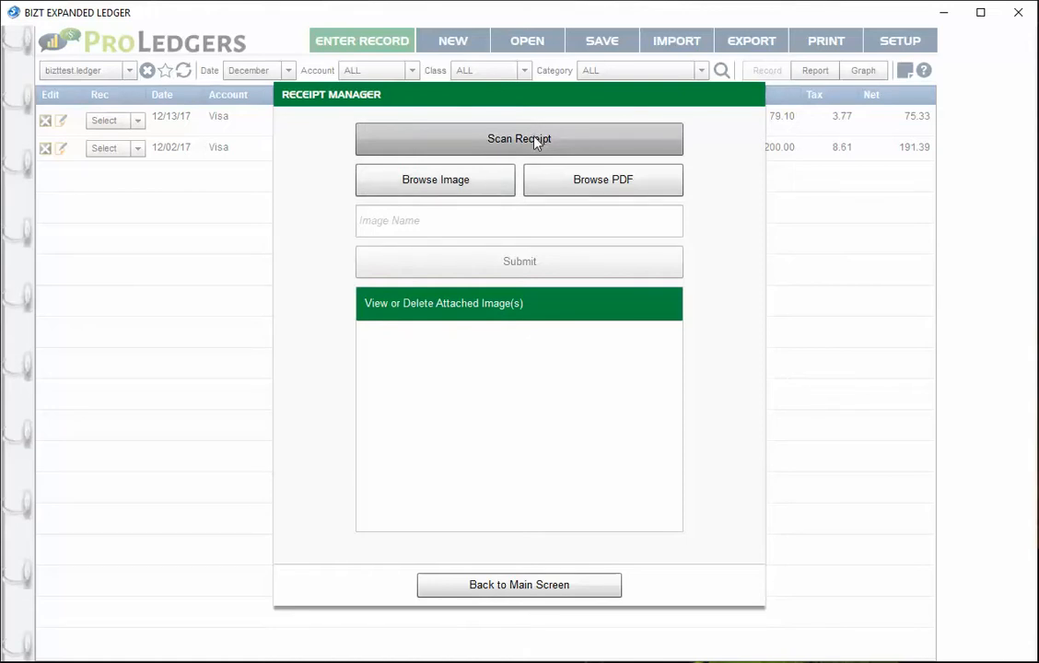
pyautogui.moveTo(617, 100)
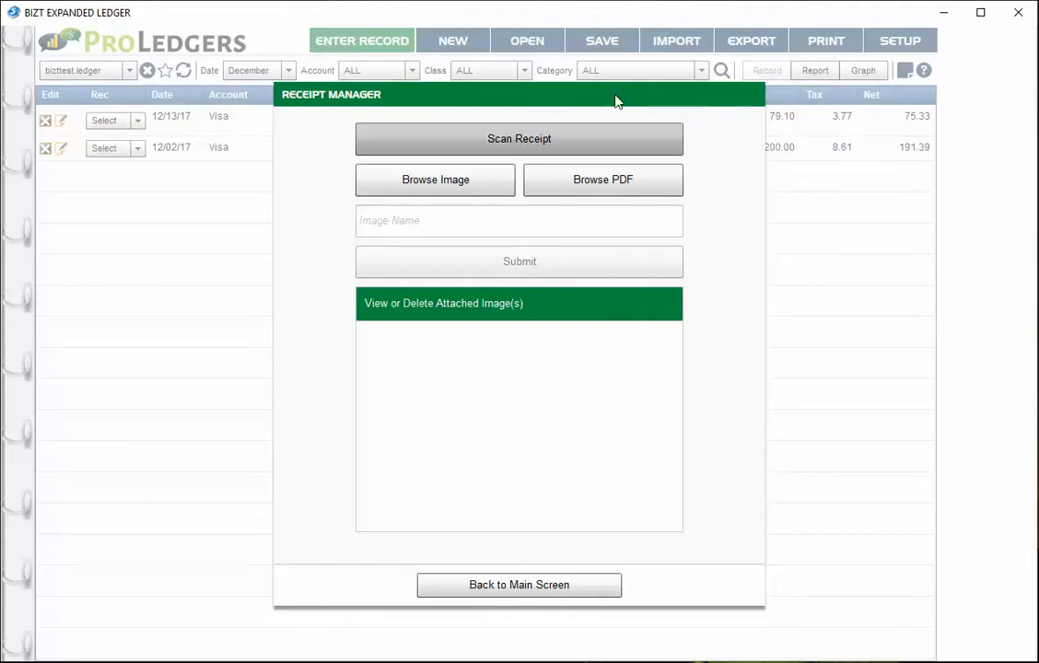
pyautogui.moveTo(730, 252)
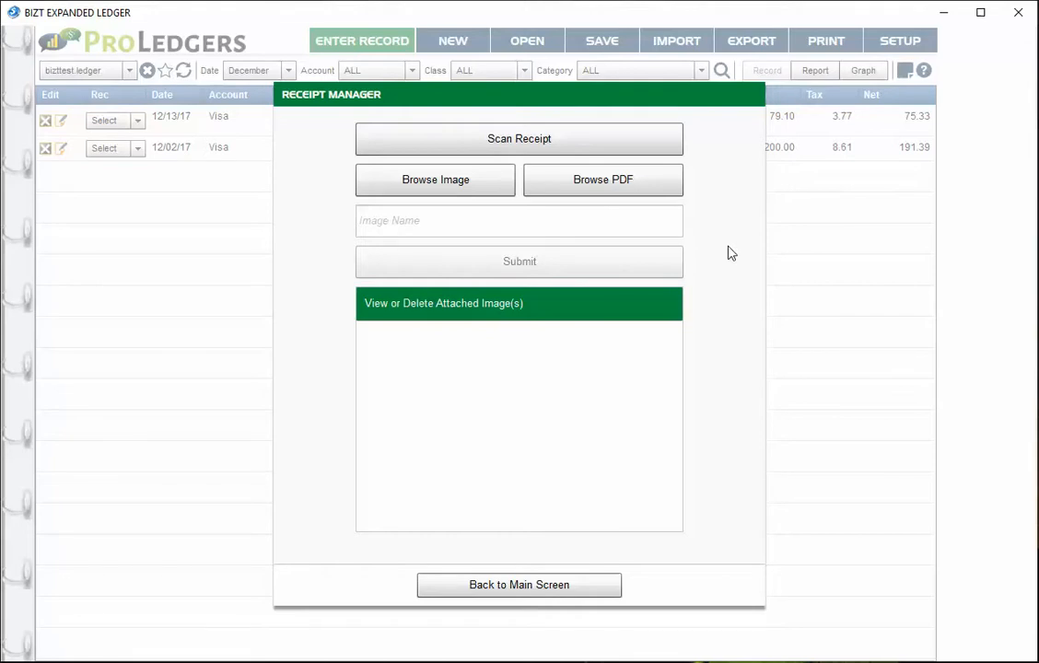
pyautogui.moveTo(744, 267)
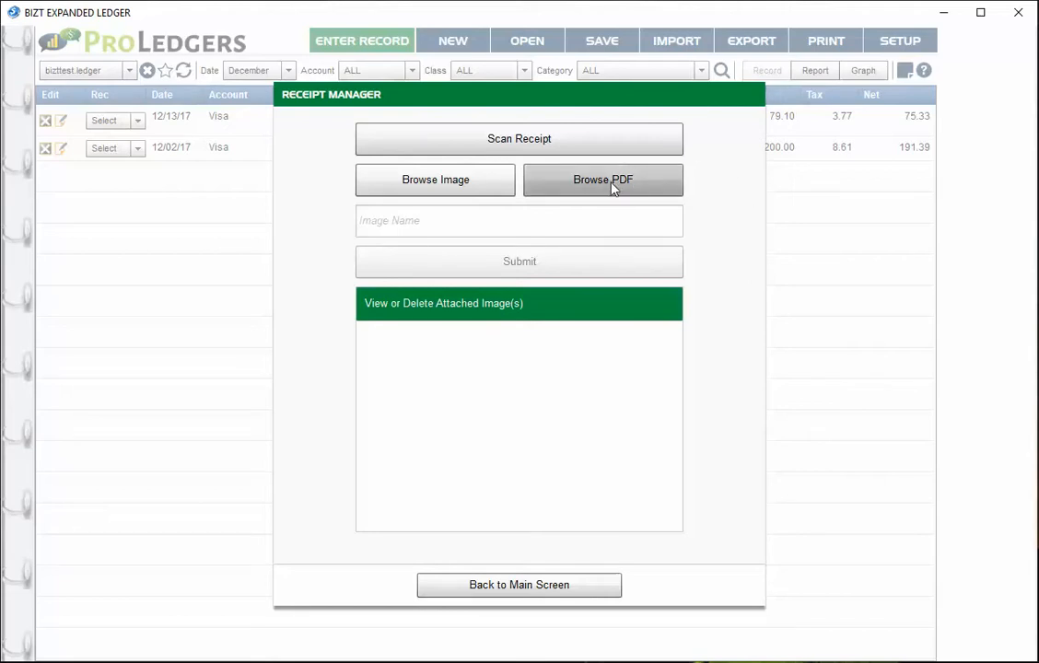
# Load '10 RV - Anything Custom moulding.pdf' from the Desktop into the receipt manager
pyautogui.click(603, 178)
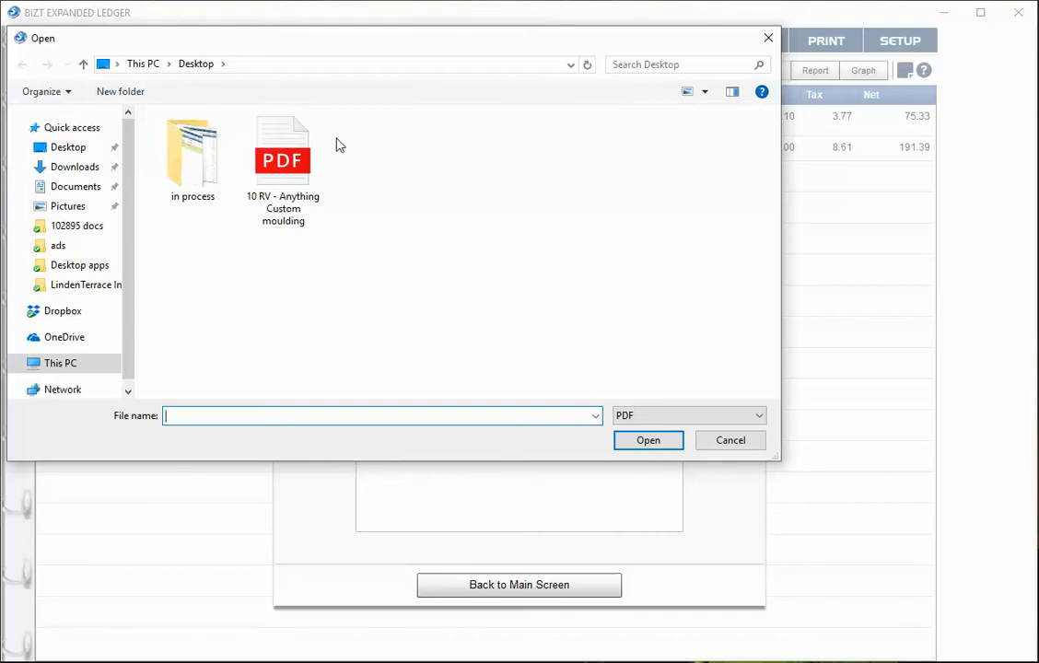
pyautogui.moveTo(385, 253)
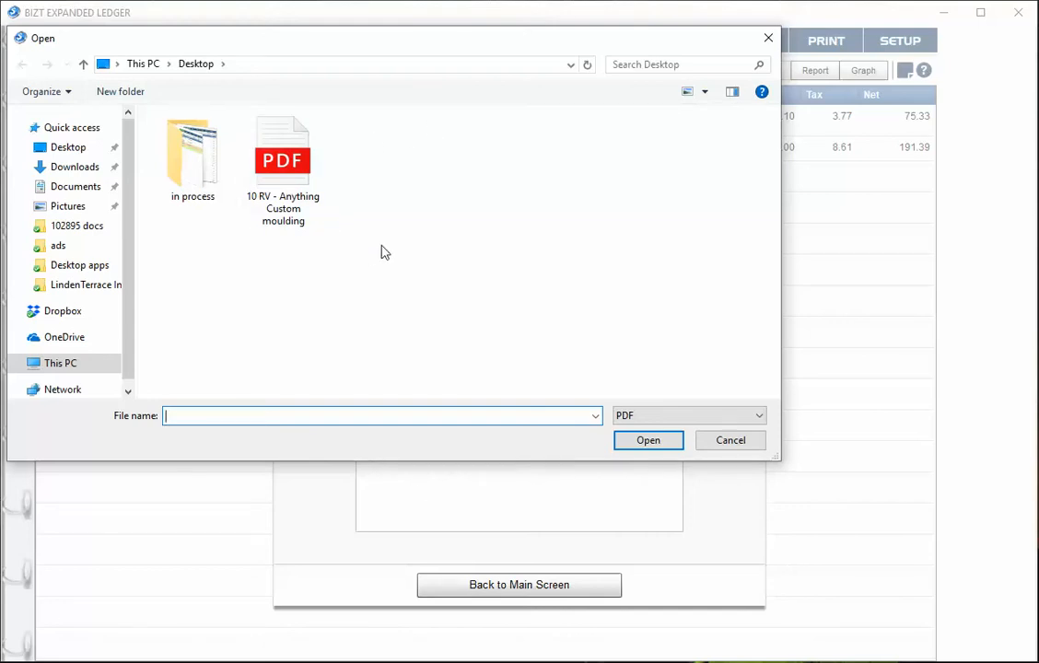
pyautogui.moveTo(410, 161)
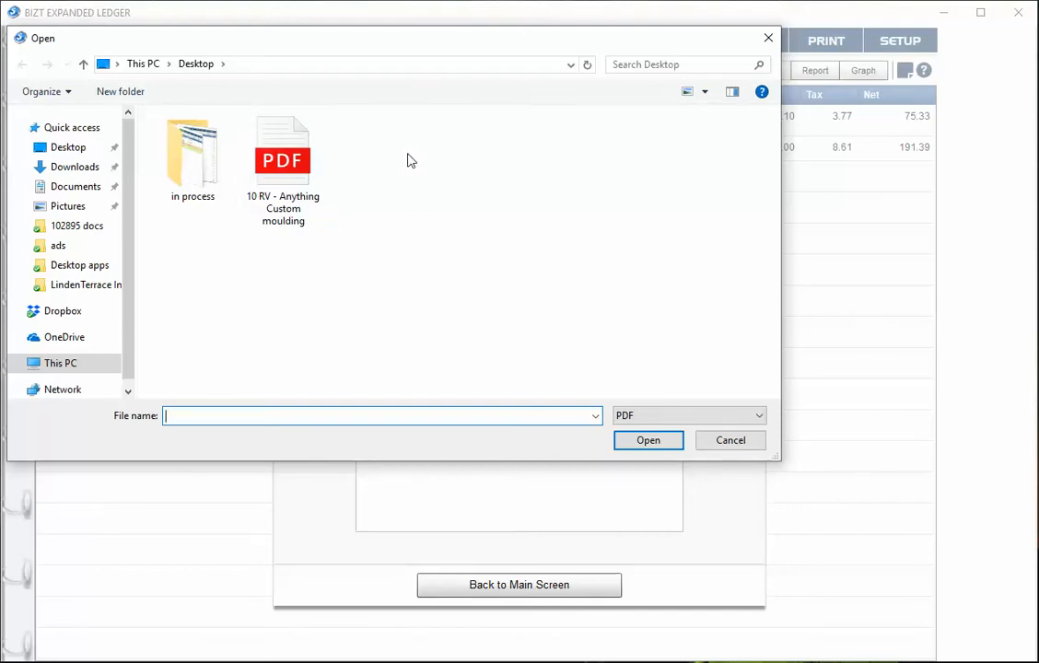
pyautogui.click(282, 152)
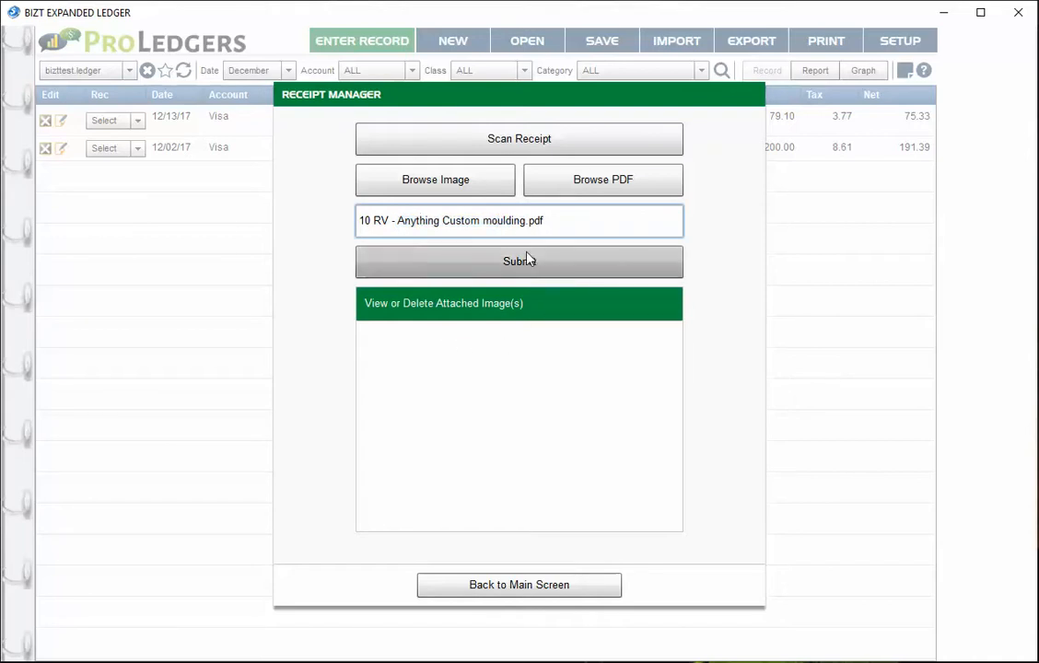
# Submit the moulding invoice PDF as an attachment and return to the record's edit form
pyautogui.click(519, 261)
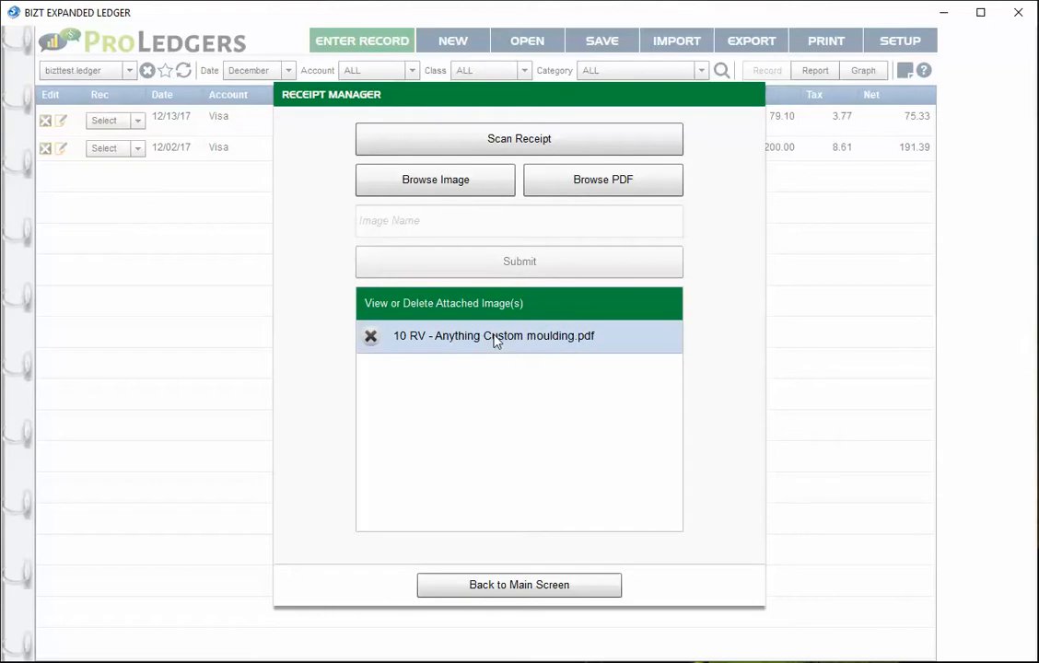
pyautogui.moveTo(474, 362)
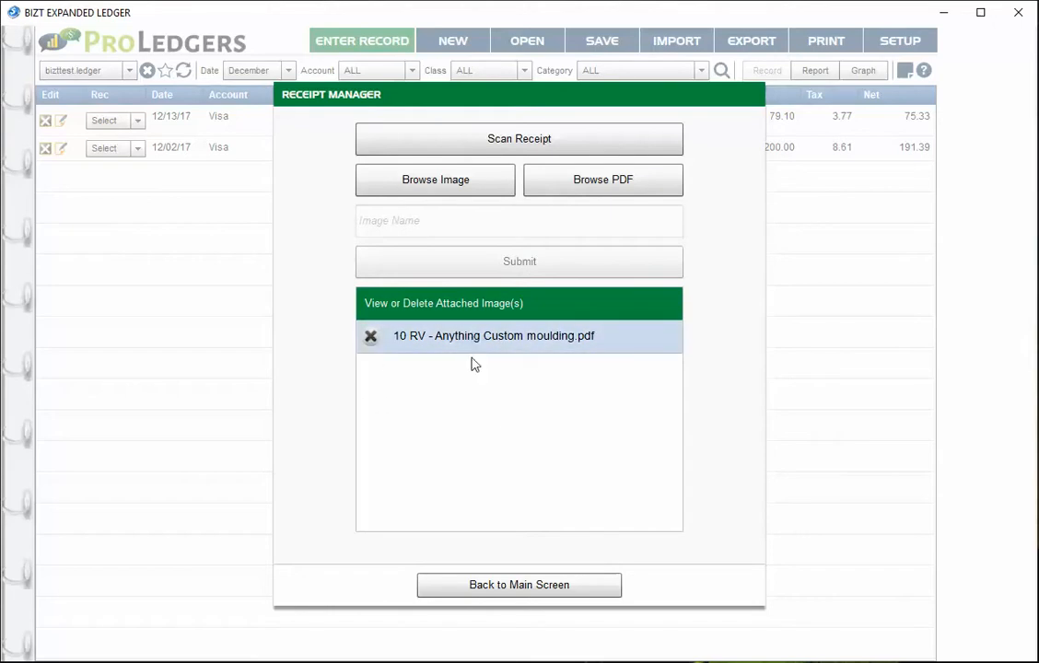
pyautogui.moveTo(463, 419)
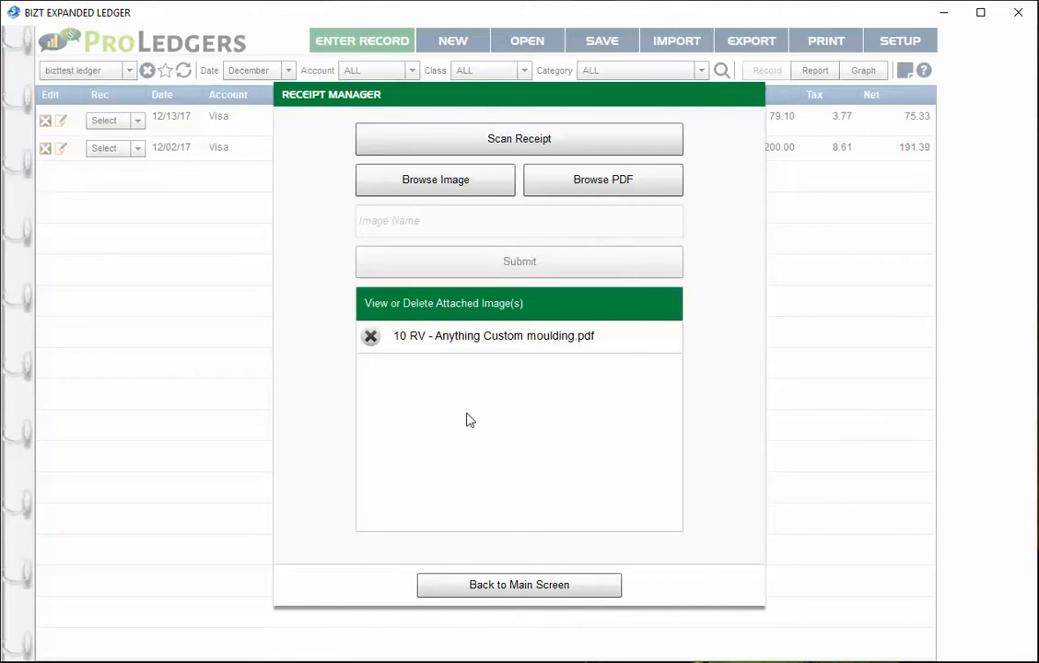
pyautogui.moveTo(500, 472)
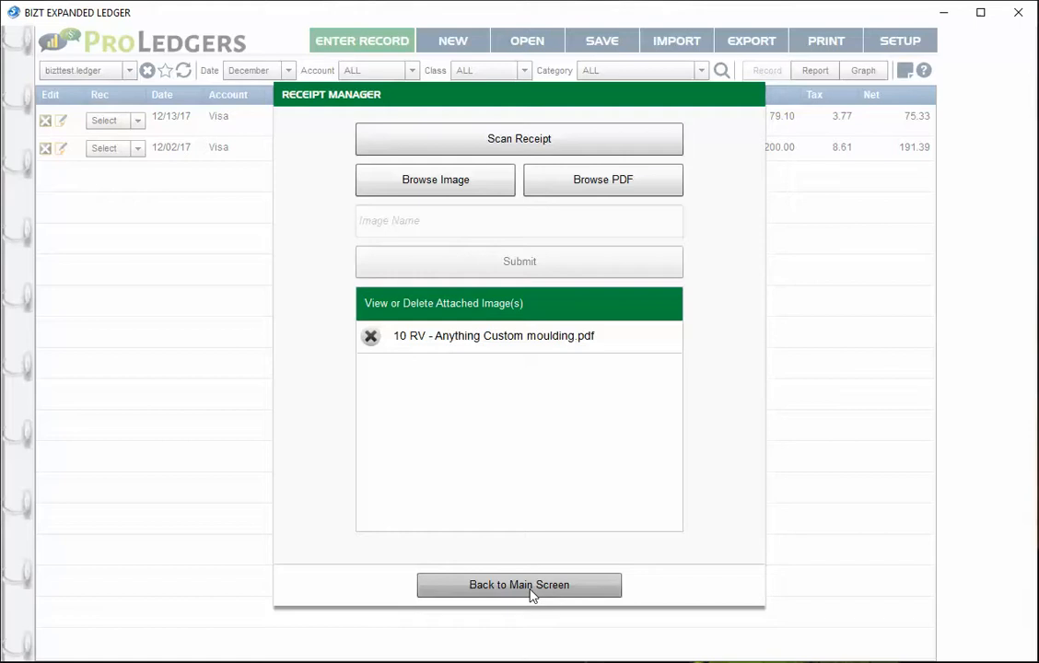
pyautogui.click(518, 585)
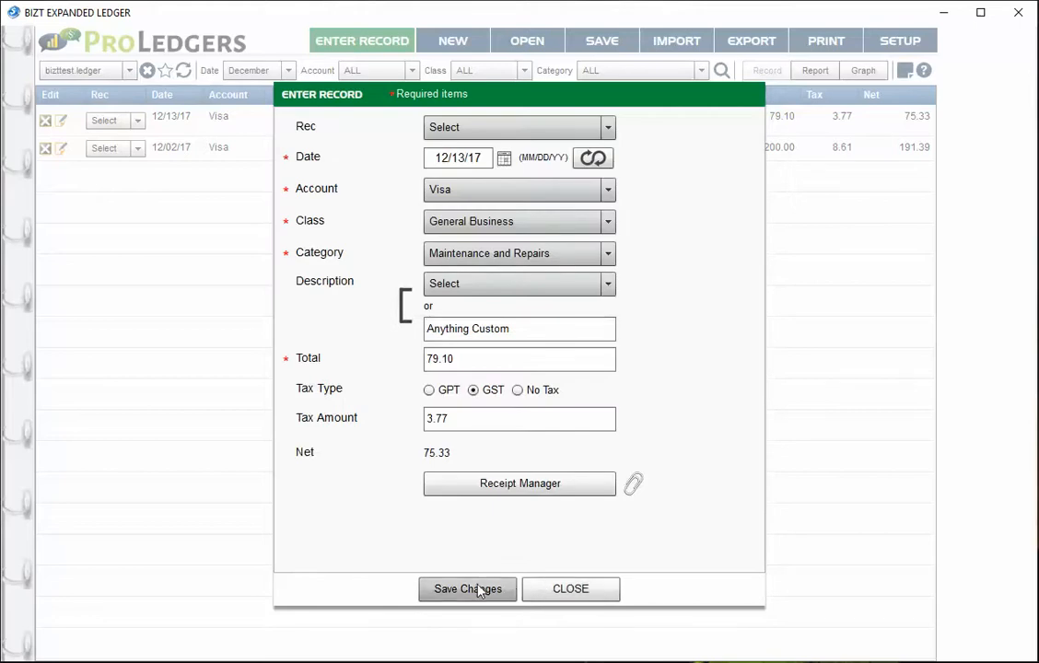
pyautogui.moveTo(623, 504)
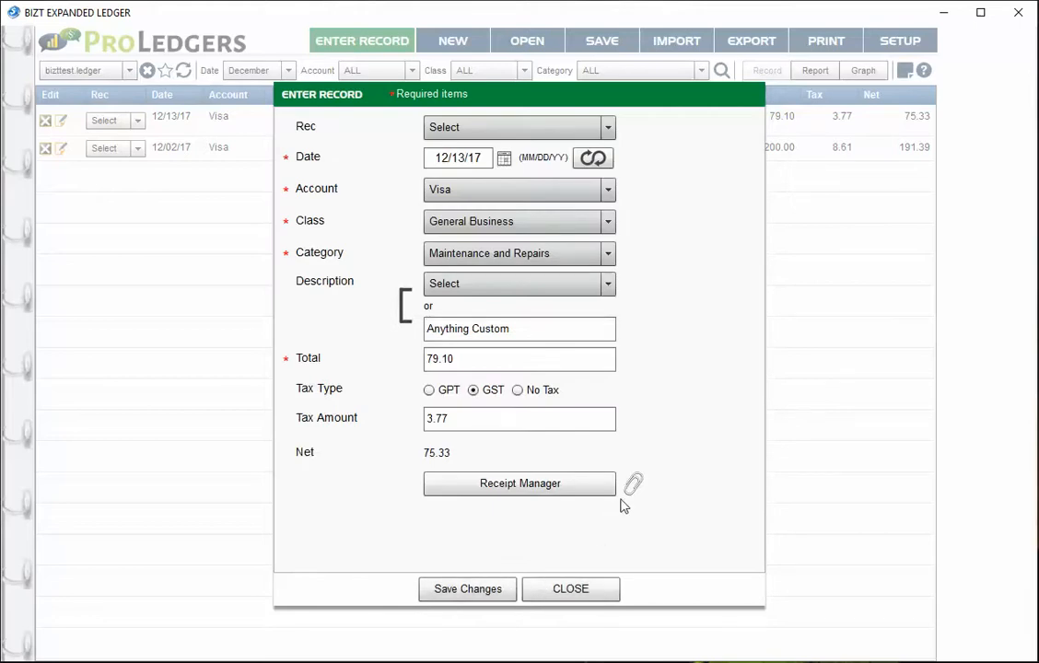
pyautogui.moveTo(633, 485)
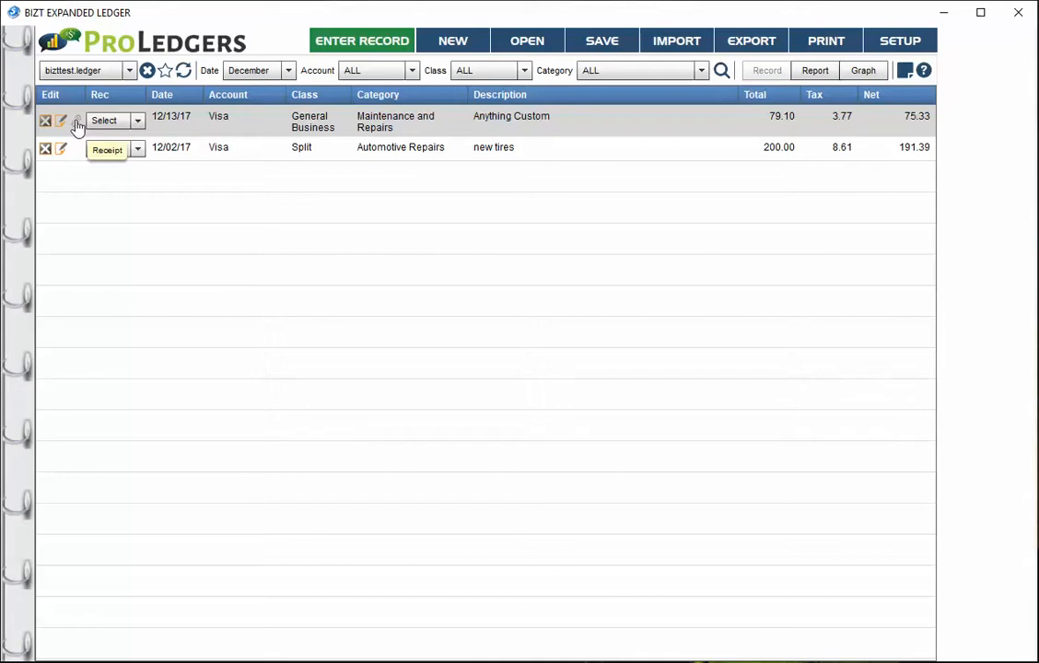
# Preview the Anything Custom record's attached moulding invoice PDF, then close and save the attachments
pyautogui.click(107, 149)
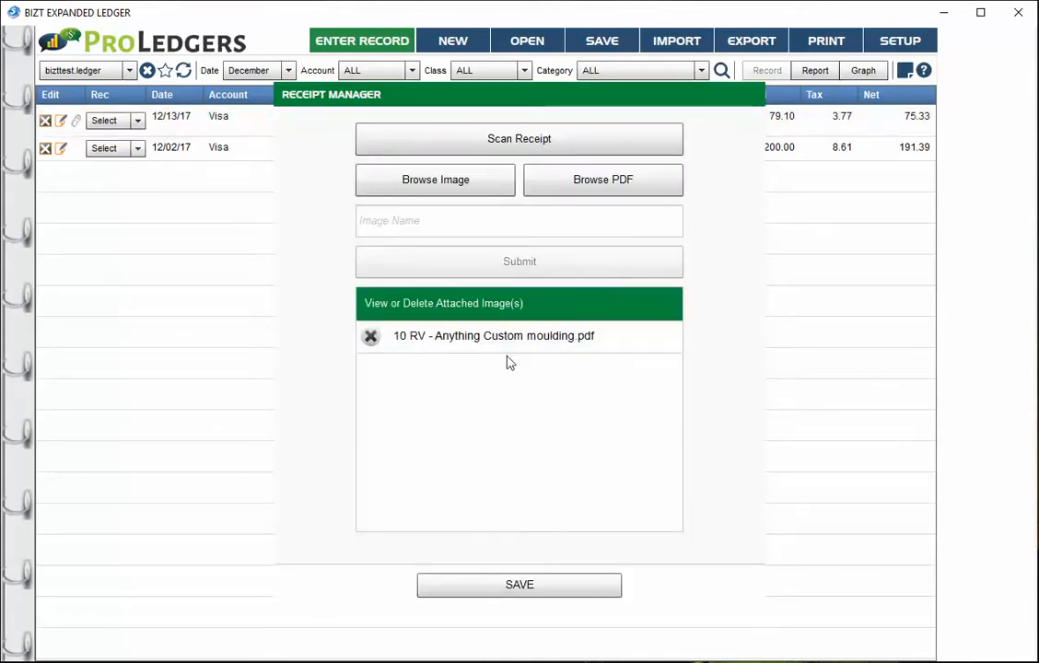
pyautogui.click(495, 335)
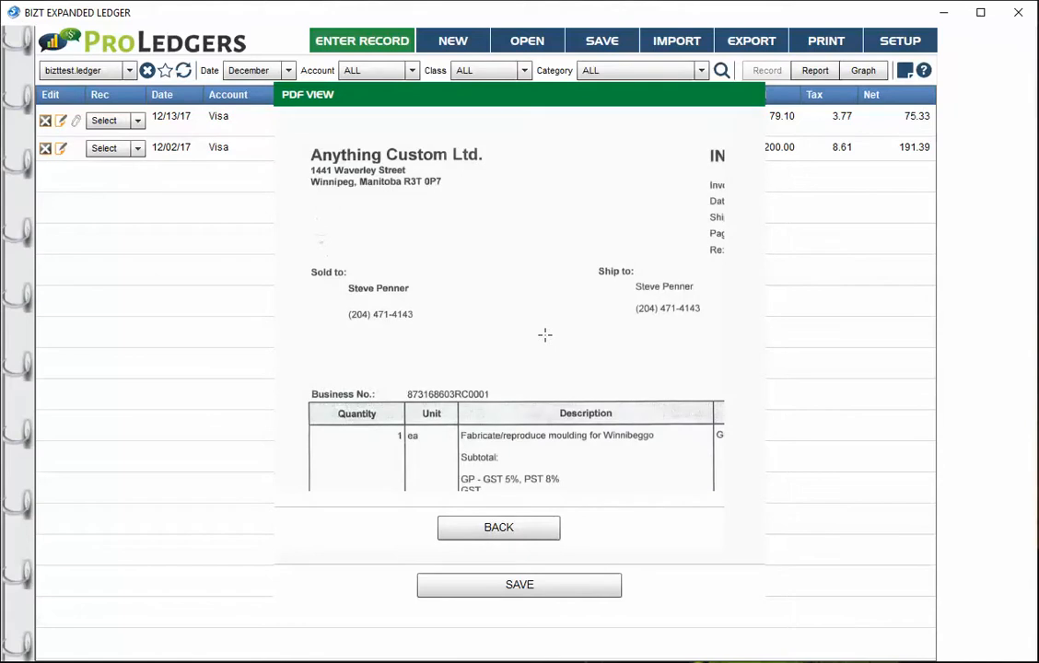
pyautogui.click(519, 585)
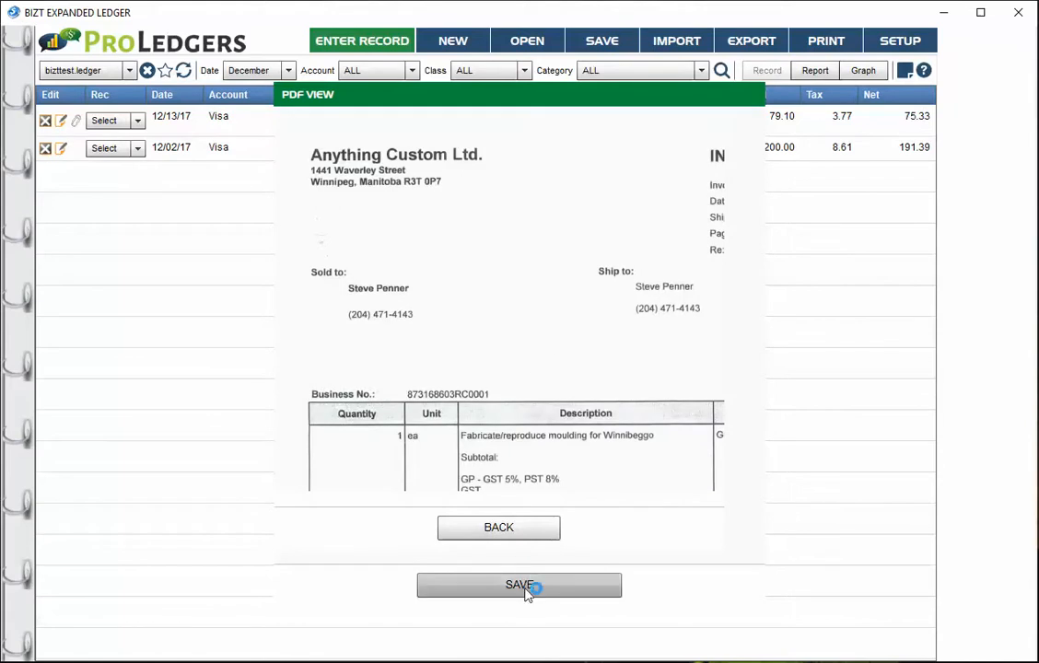
pyautogui.click(498, 526)
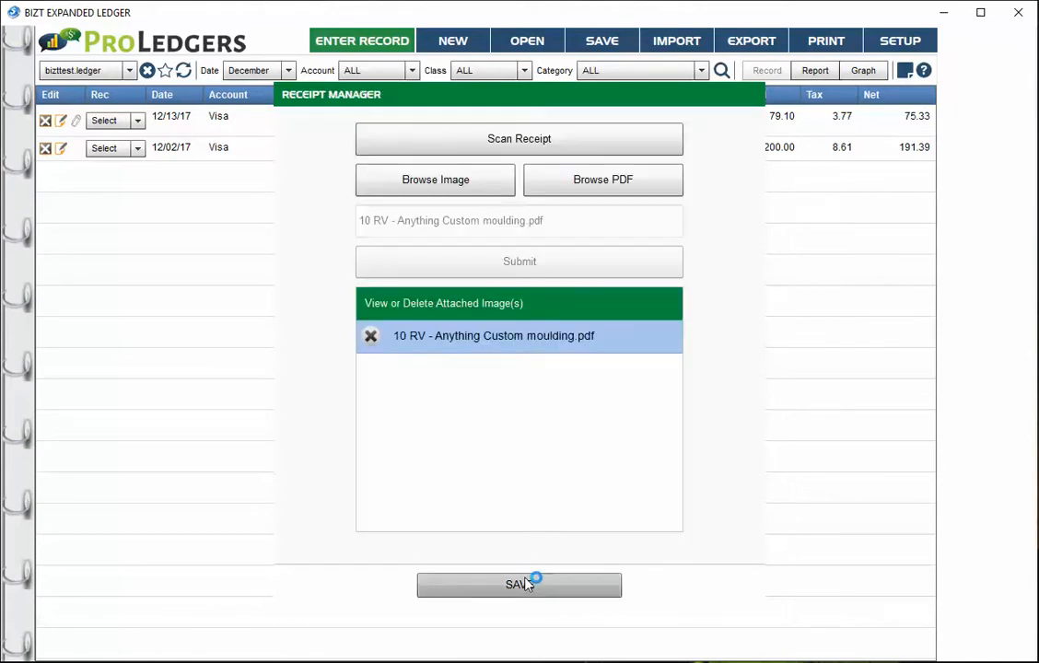
pyautogui.click(518, 584)
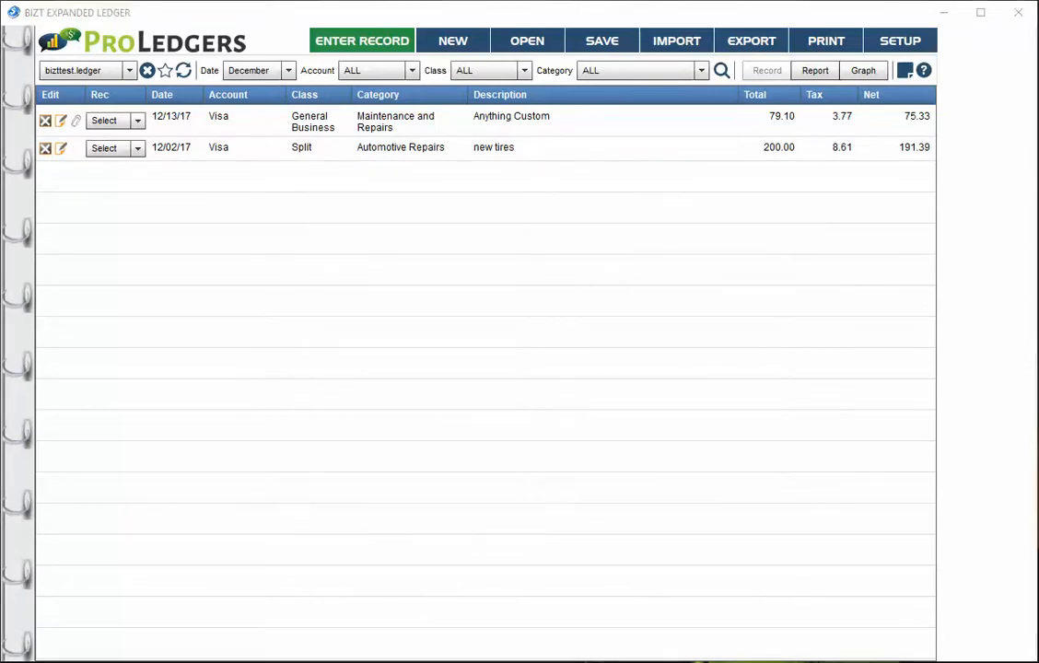
pyautogui.click(527, 40)
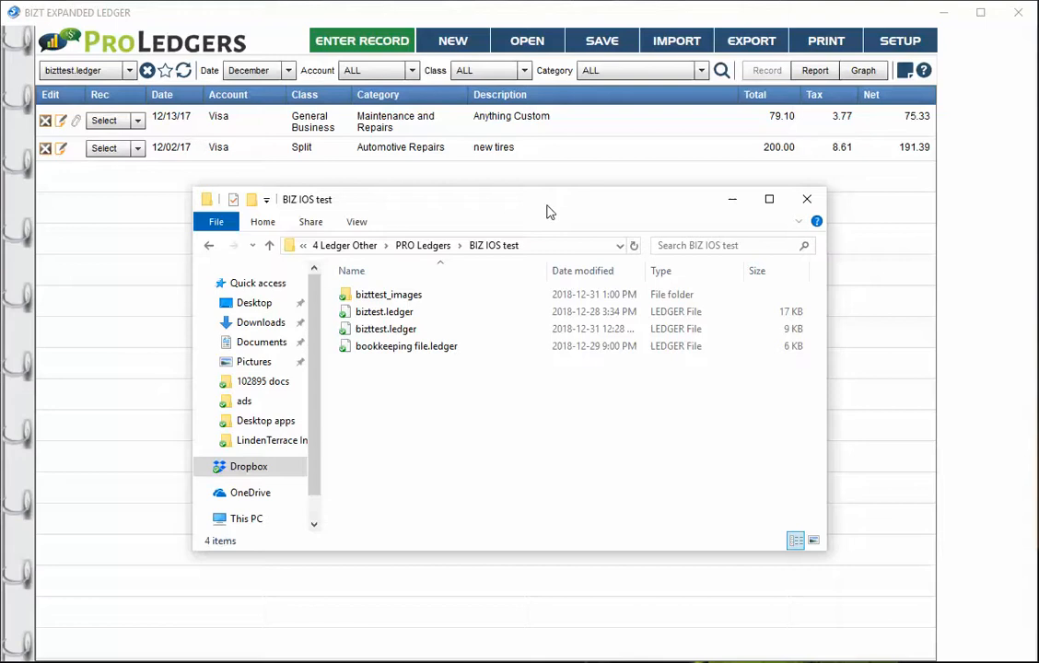
pyautogui.click(384, 311)
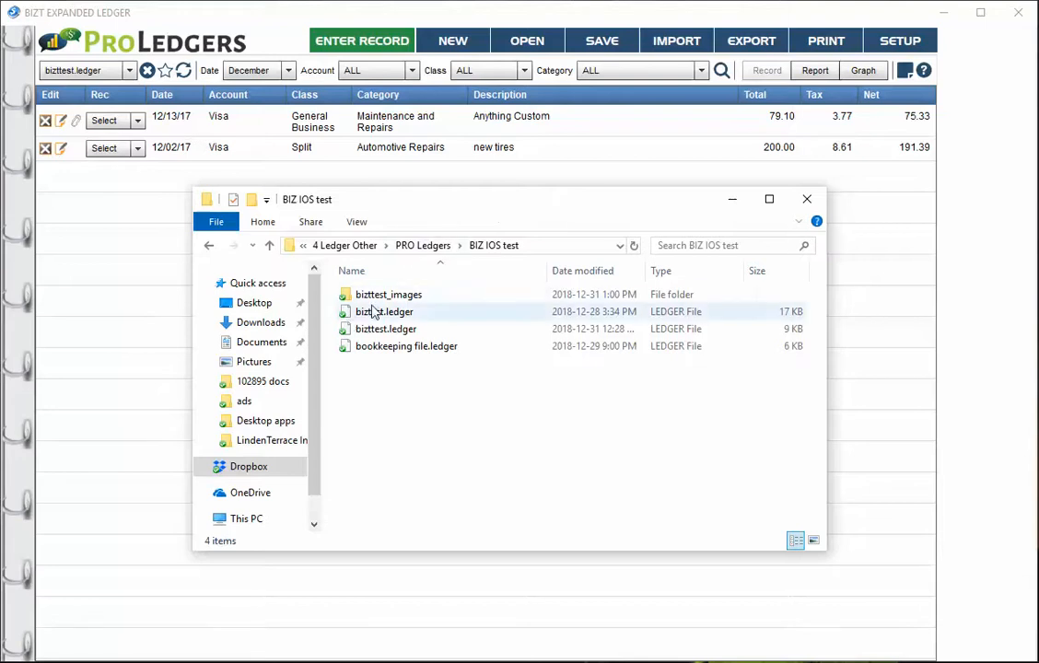
pyautogui.click(387, 294)
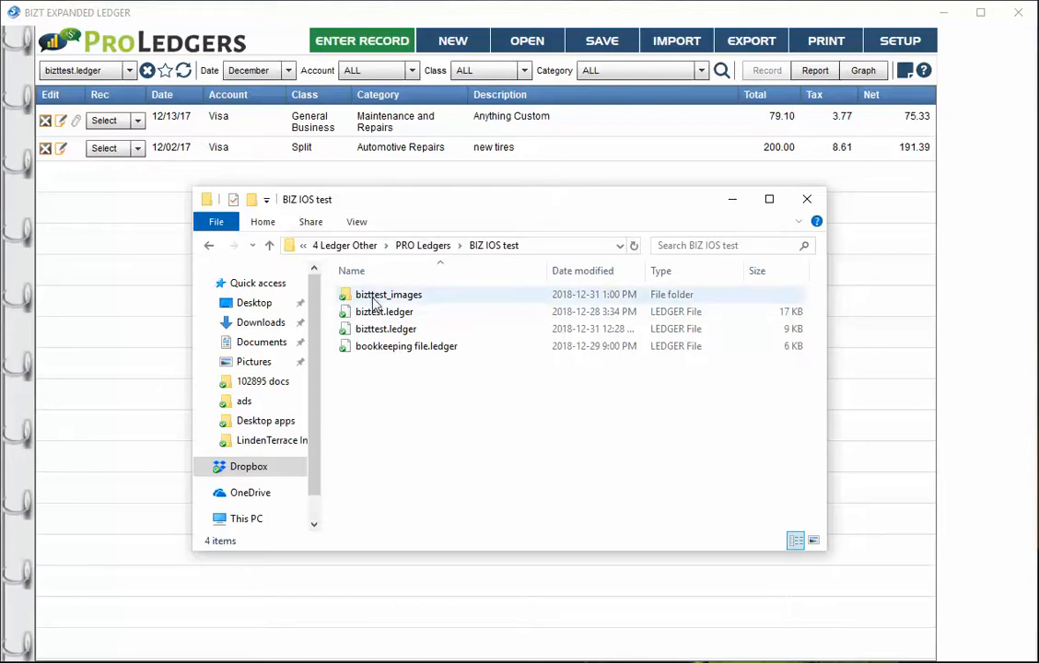
pyautogui.moveTo(452, 313)
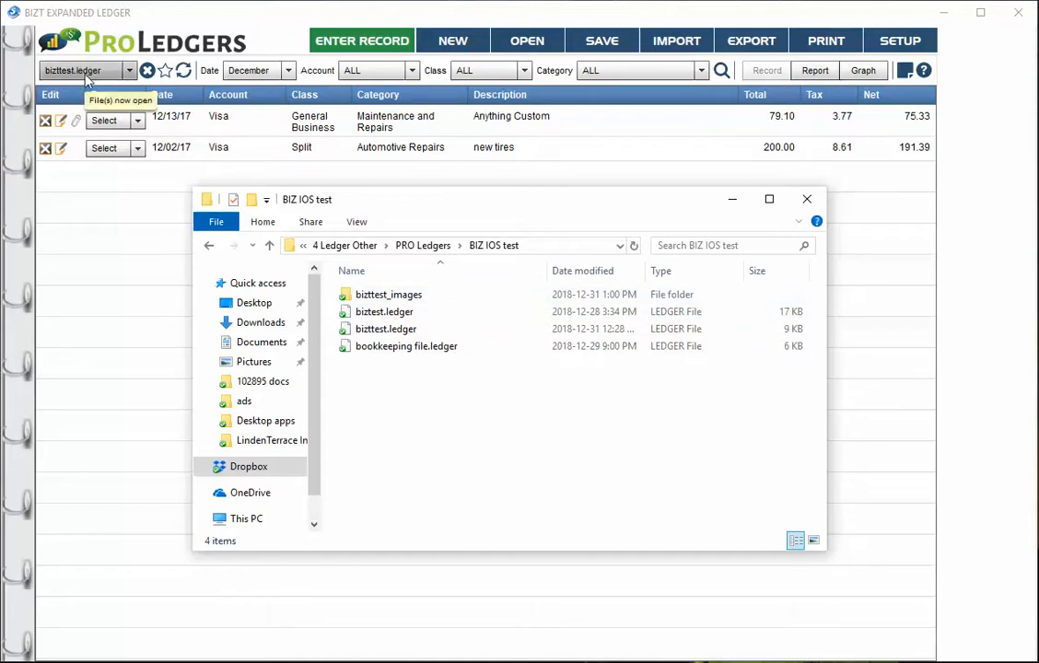
pyautogui.moveTo(425, 382)
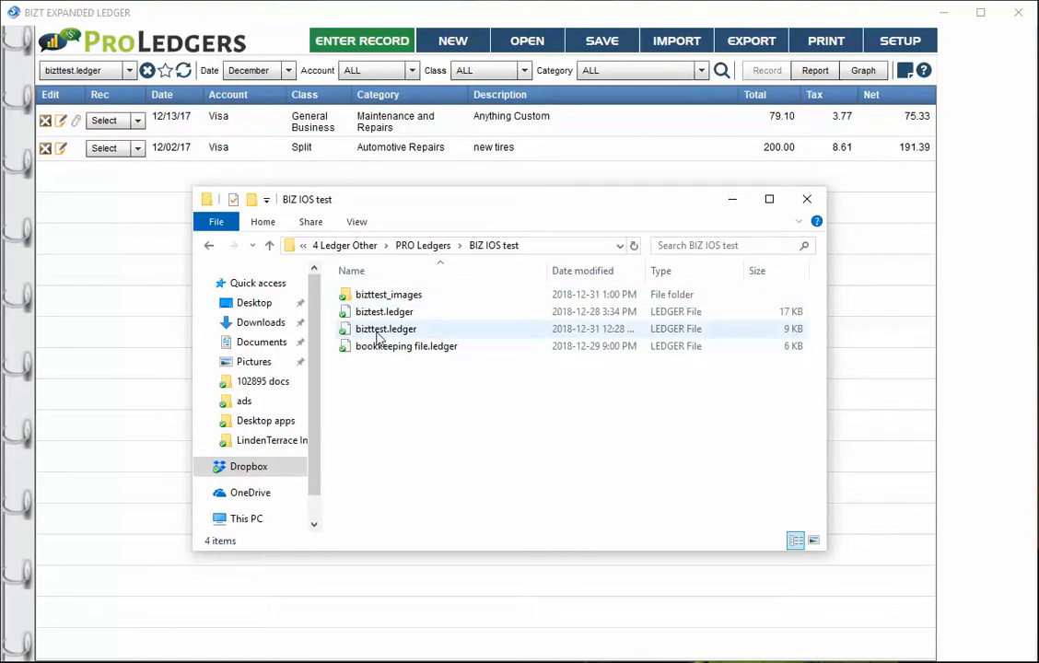
pyautogui.moveTo(446, 311)
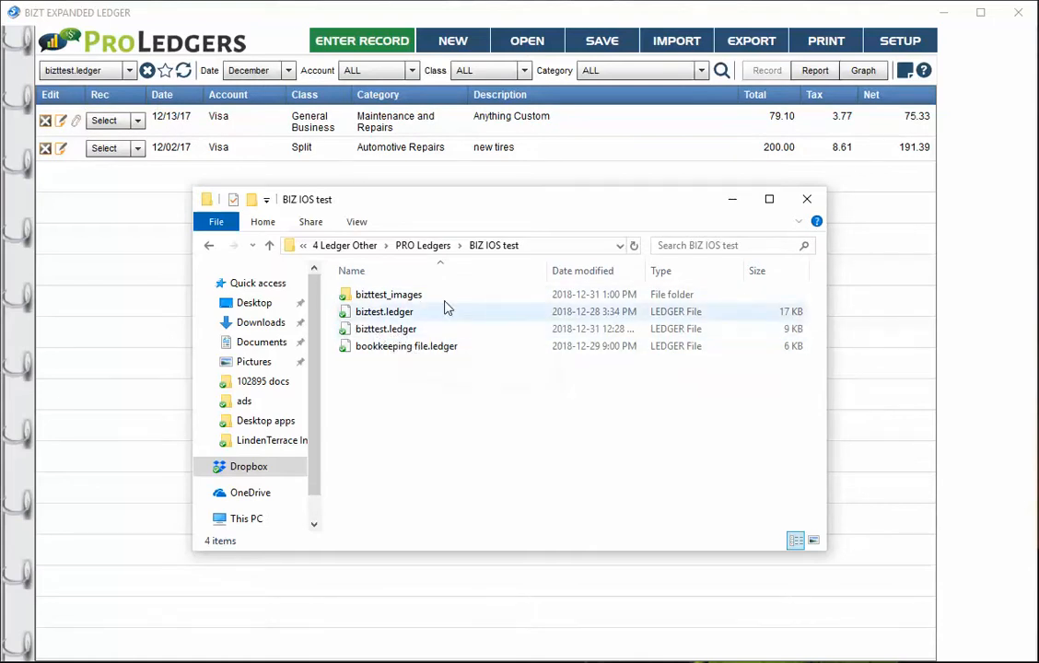
pyautogui.click(388, 294)
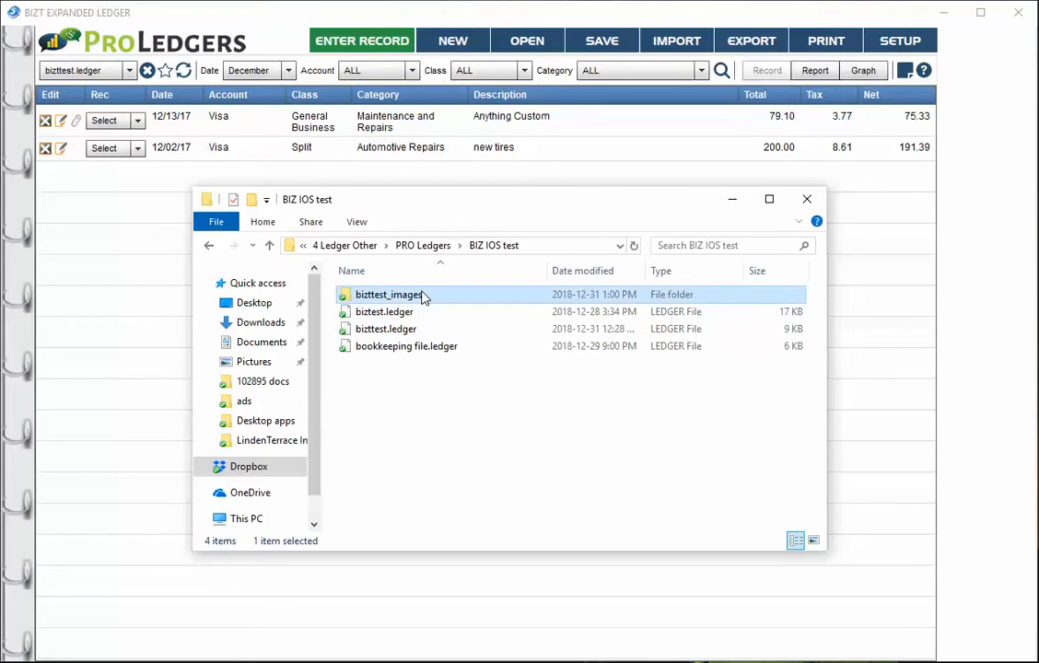
pyautogui.doubleClick(388, 293)
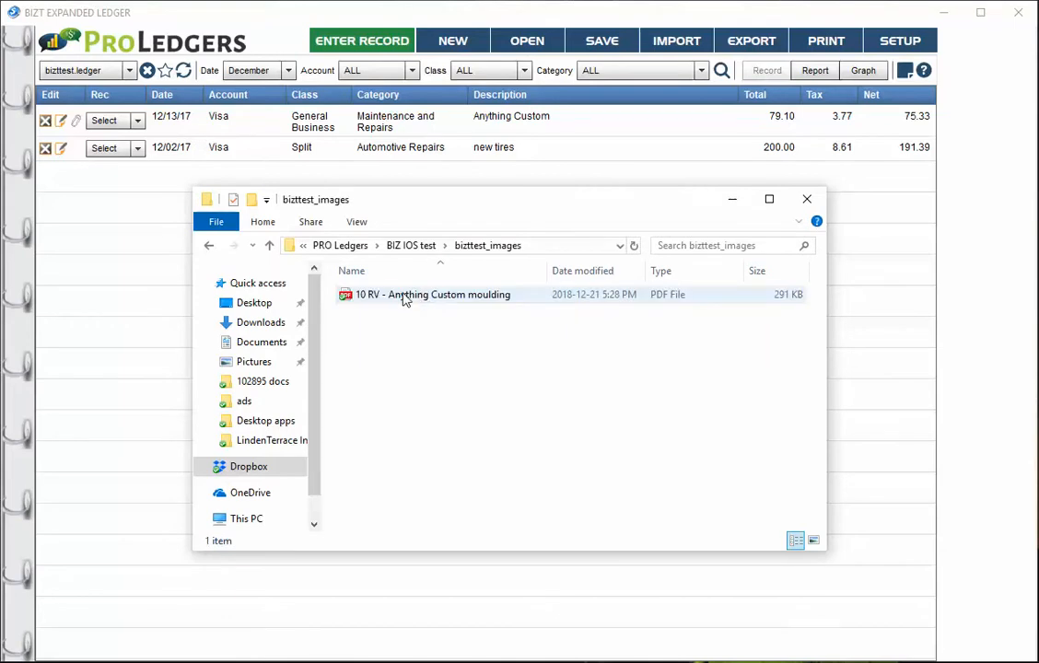
pyautogui.moveTo(432, 293)
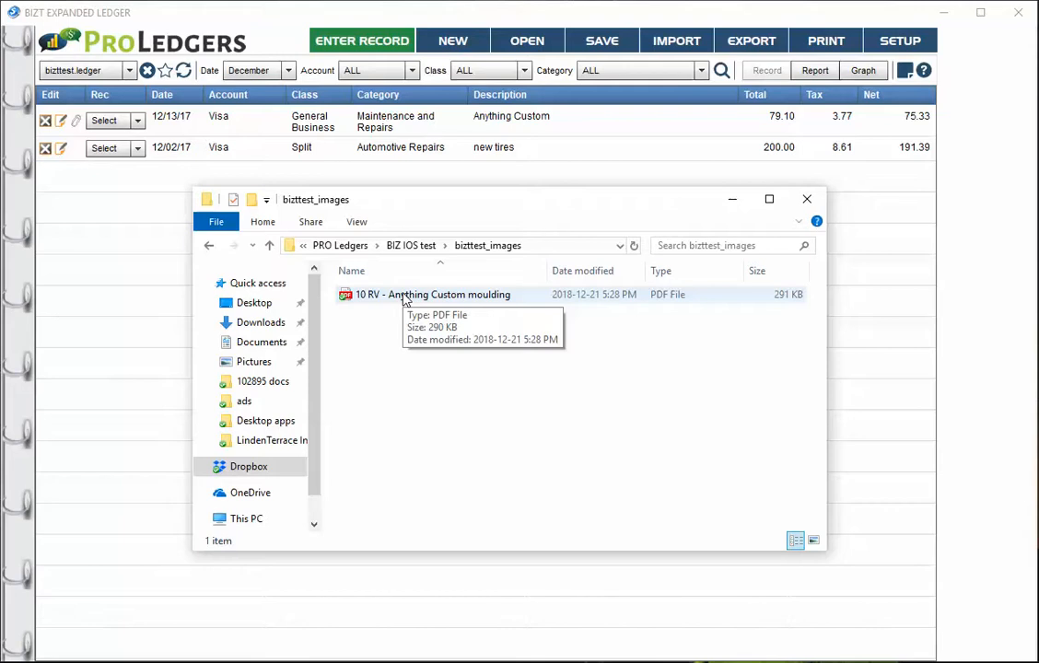
pyautogui.moveTo(421, 306)
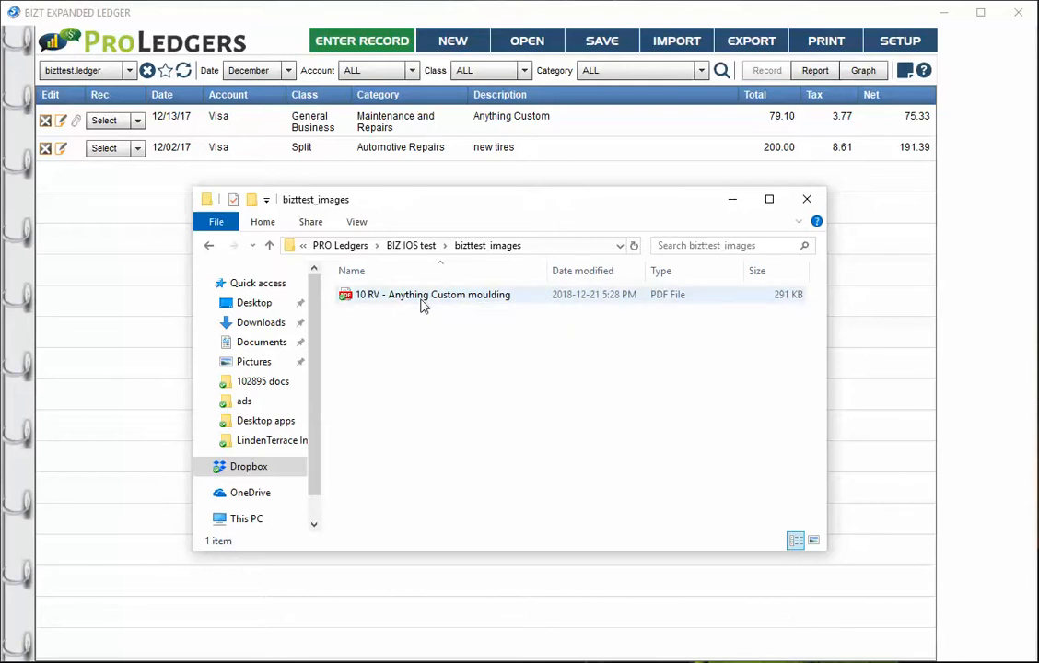
pyautogui.moveTo(423, 293)
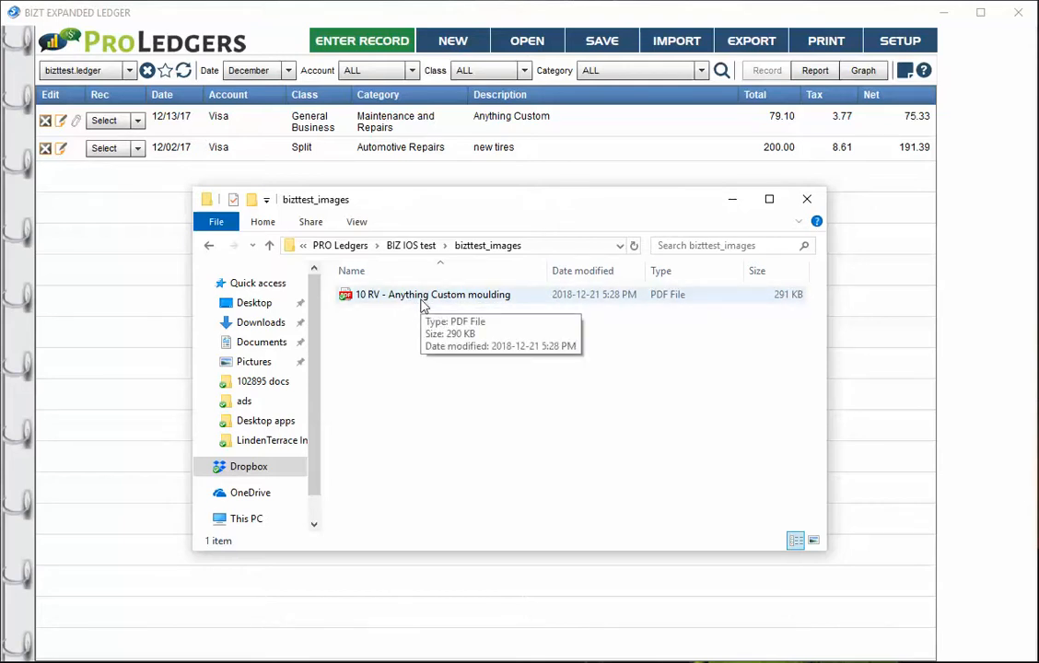
pyautogui.moveTo(419, 303)
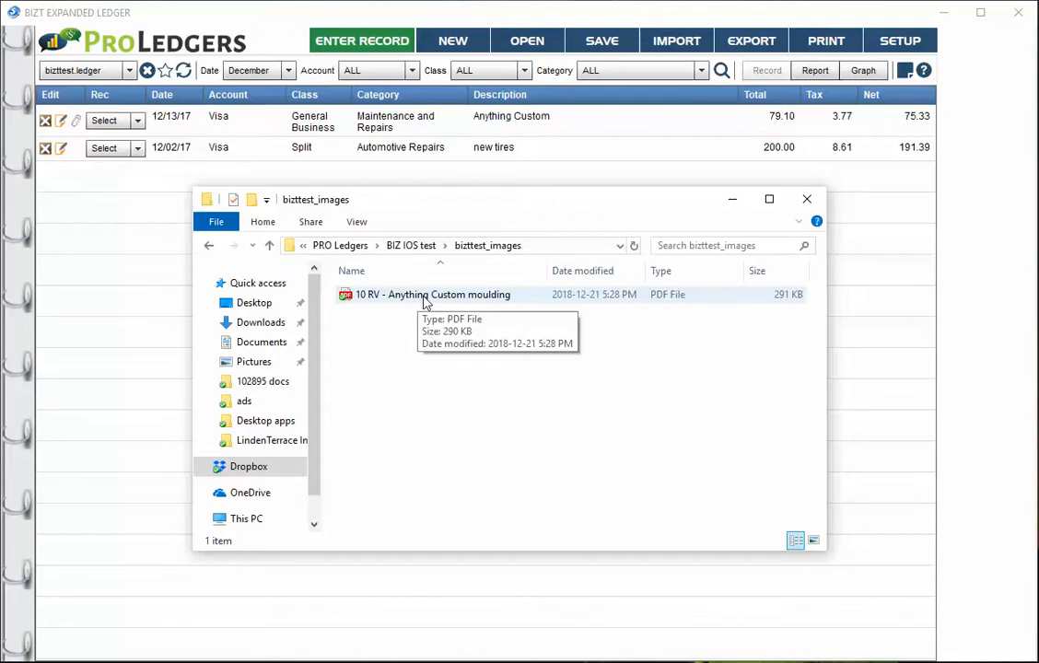
pyautogui.moveTo(451, 265)
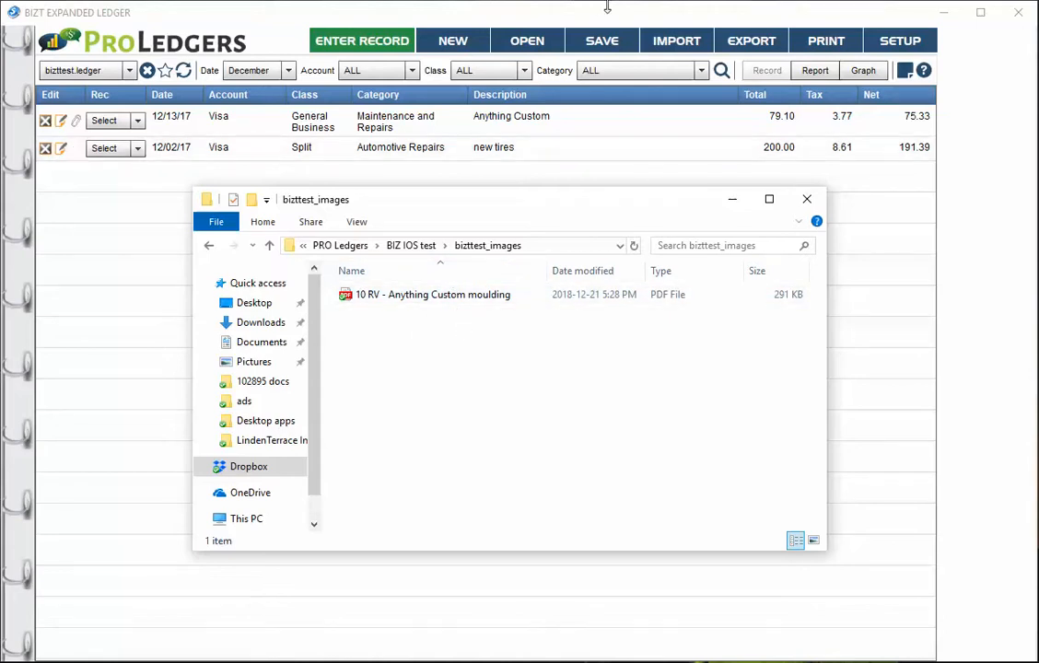
pyautogui.moveTo(611, 18)
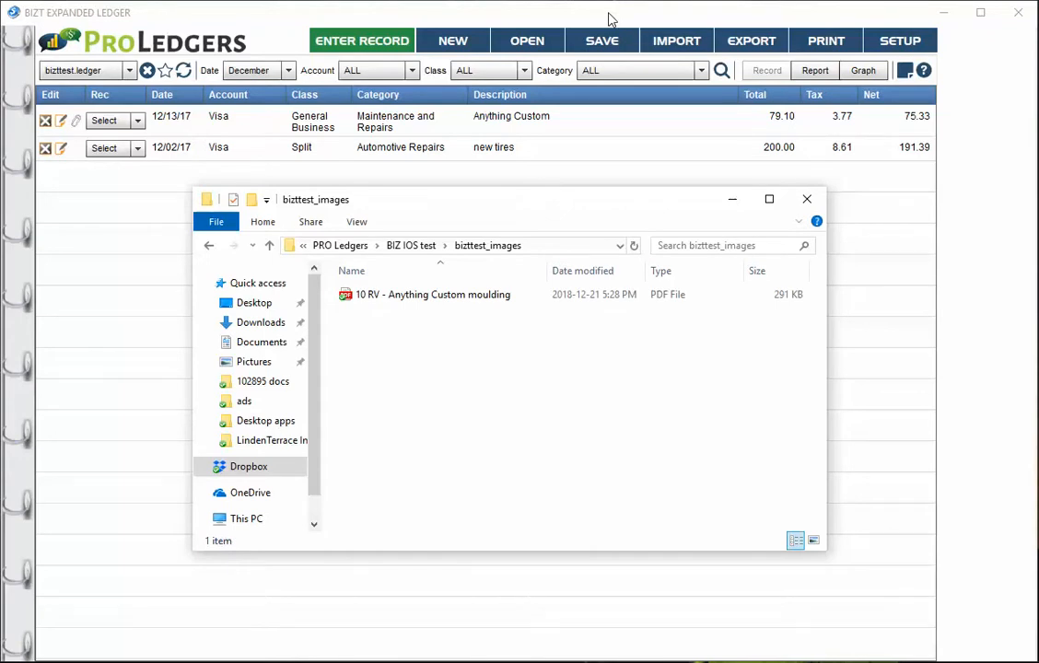
pyautogui.click(432, 294)
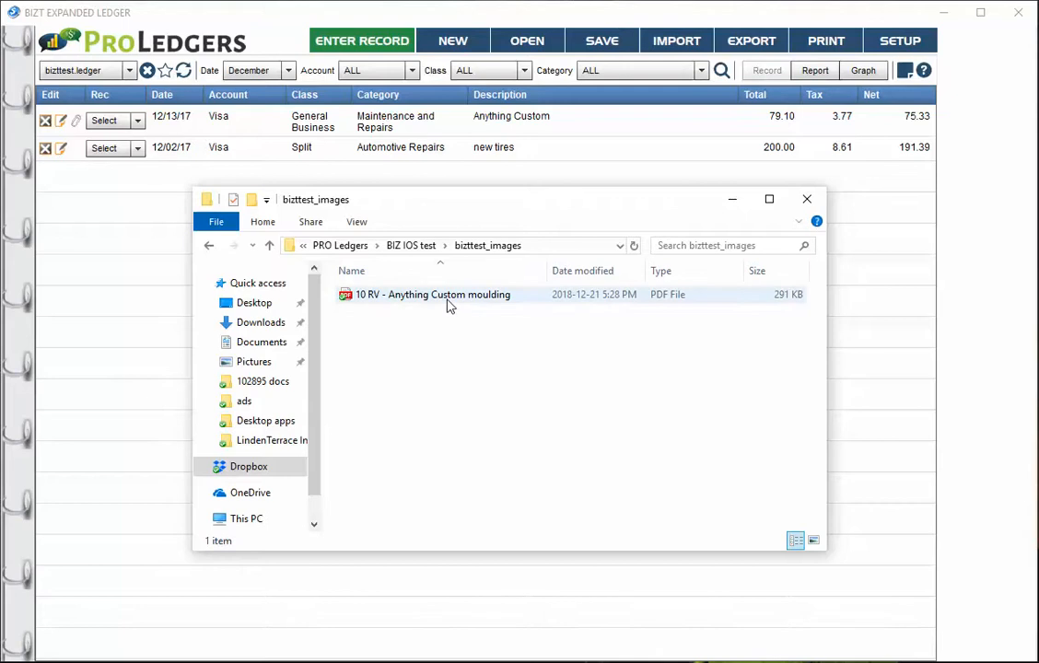
pyautogui.moveTo(451, 294)
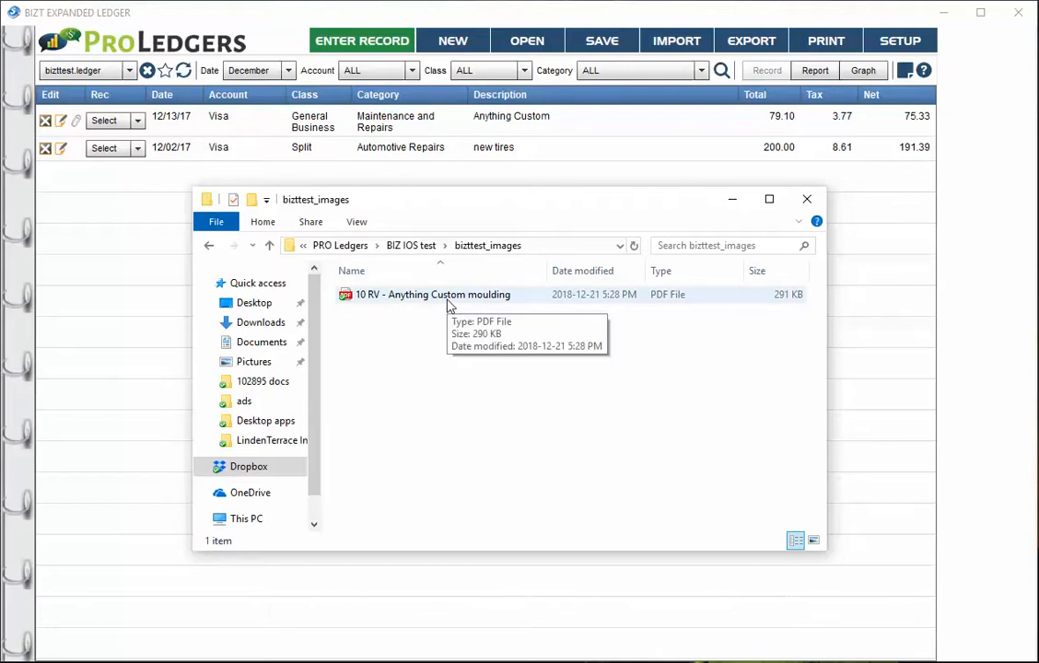
pyautogui.moveTo(593, 218)
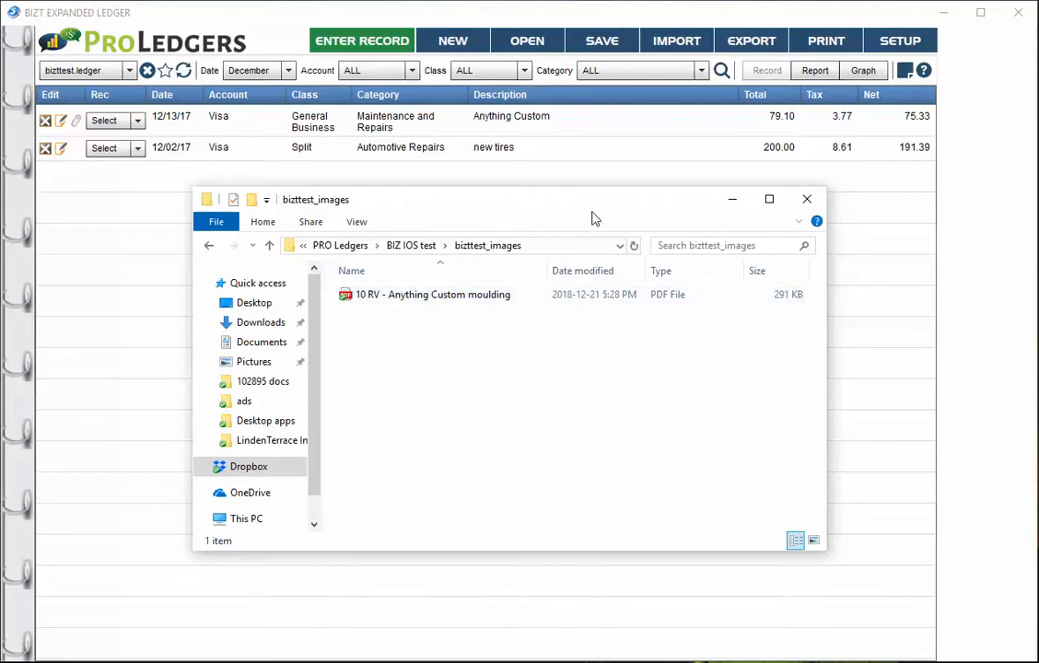
pyautogui.click(806, 199)
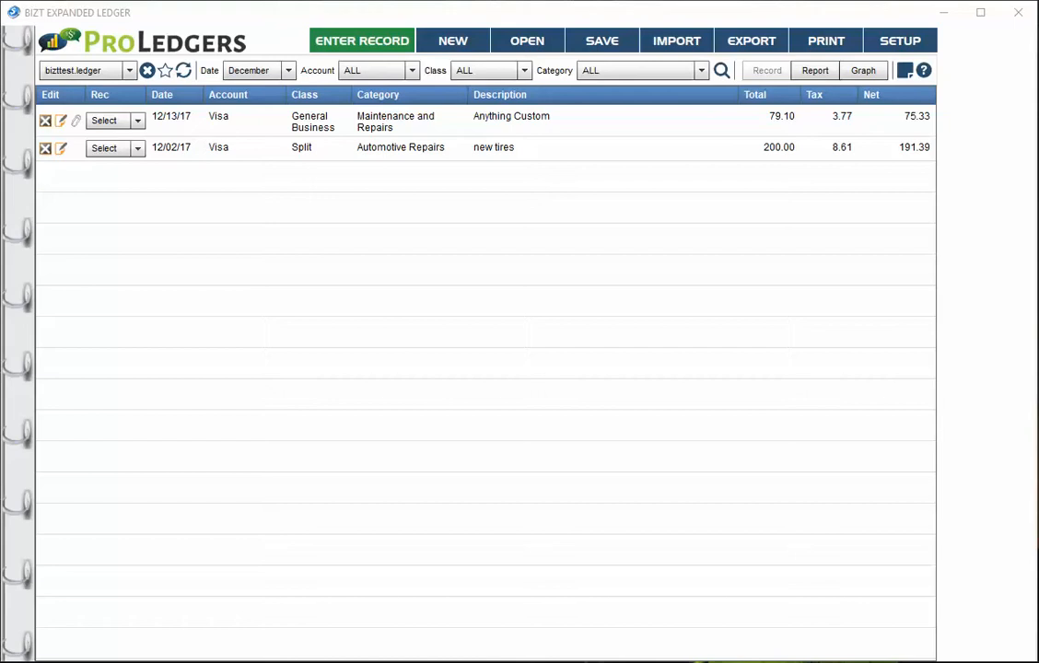
pyautogui.moveTo(329, 320)
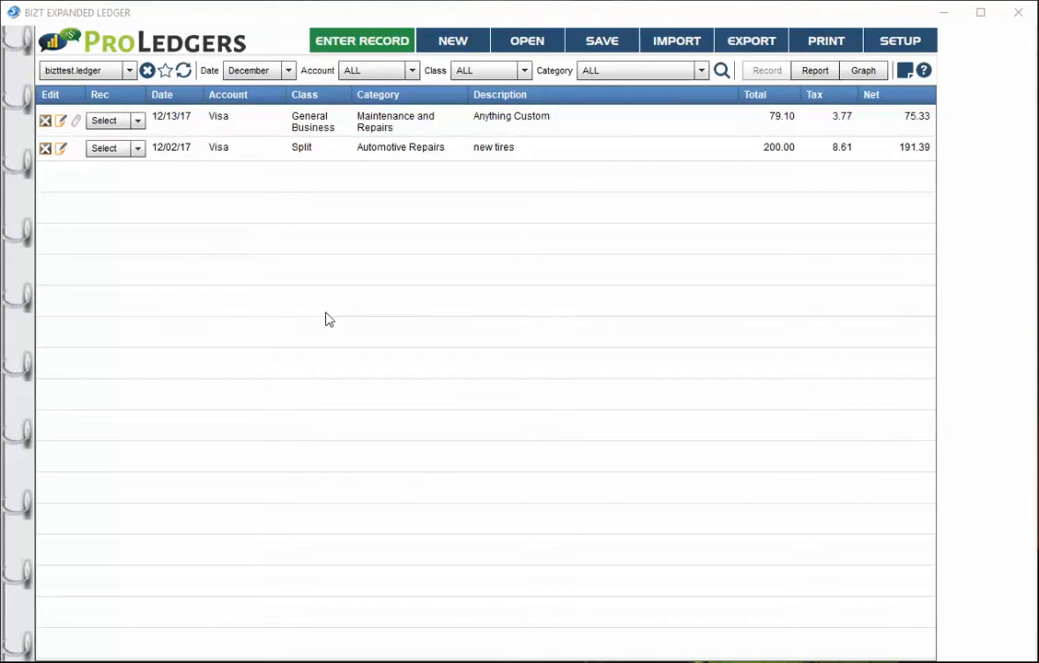
pyautogui.moveTo(335, 544)
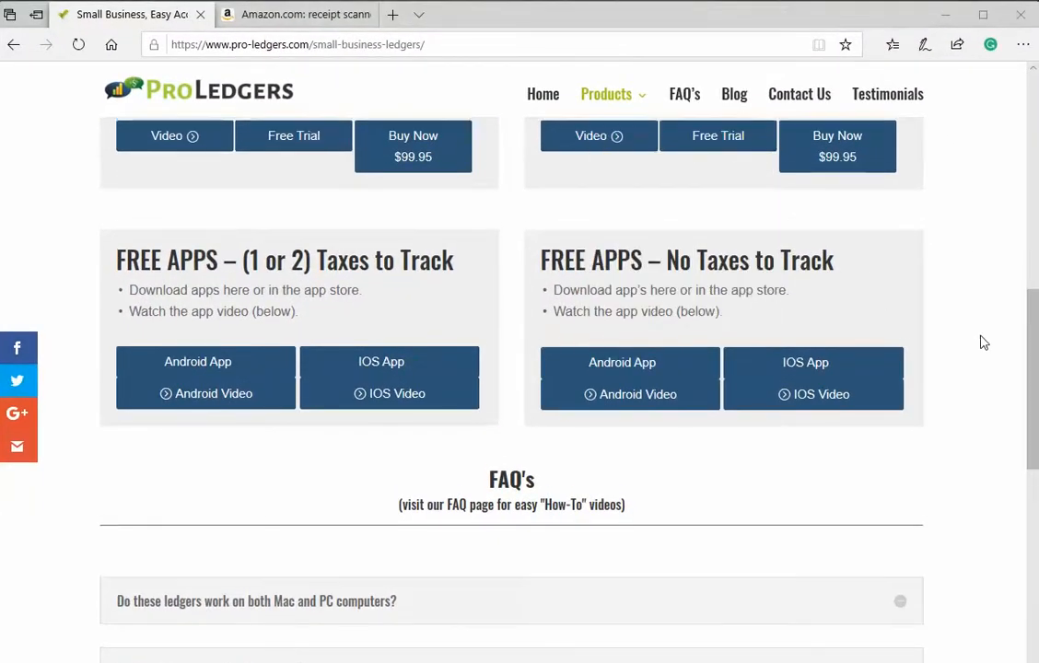
# Find the FREE APPS section on the Small Business Ledgers page and open the Android app video
pyautogui.scroll(3)
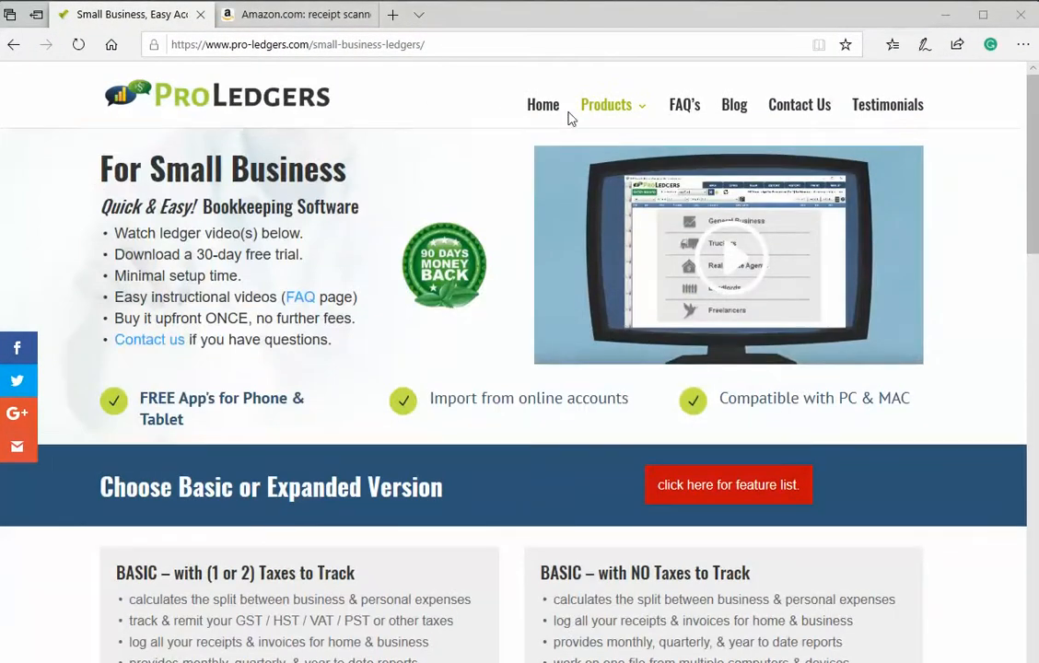
pyautogui.scroll(-3)
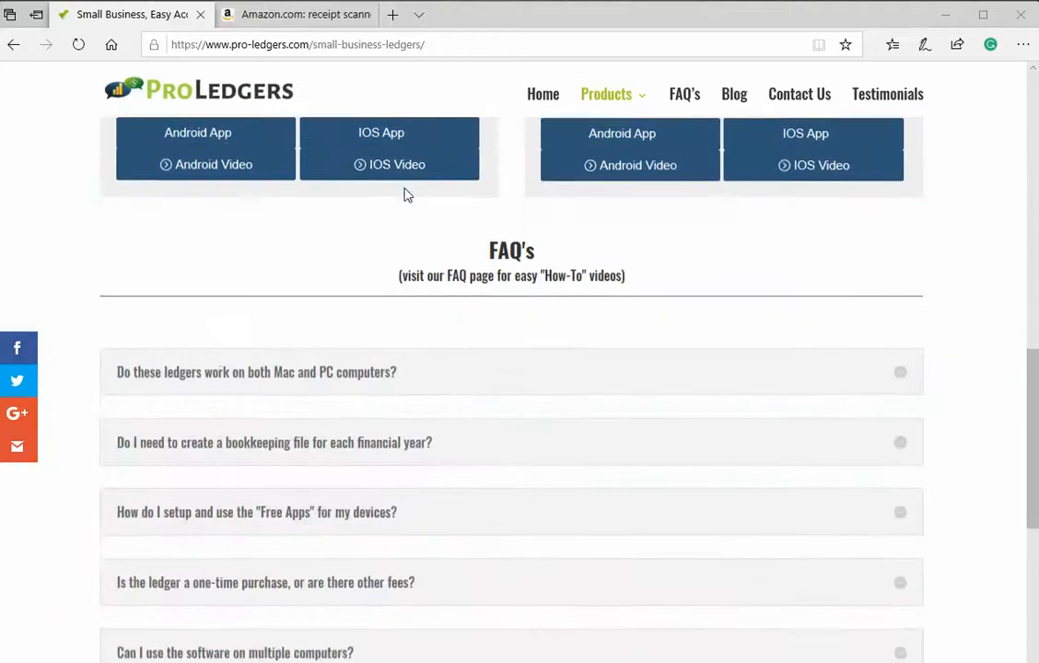
pyautogui.scroll(3)
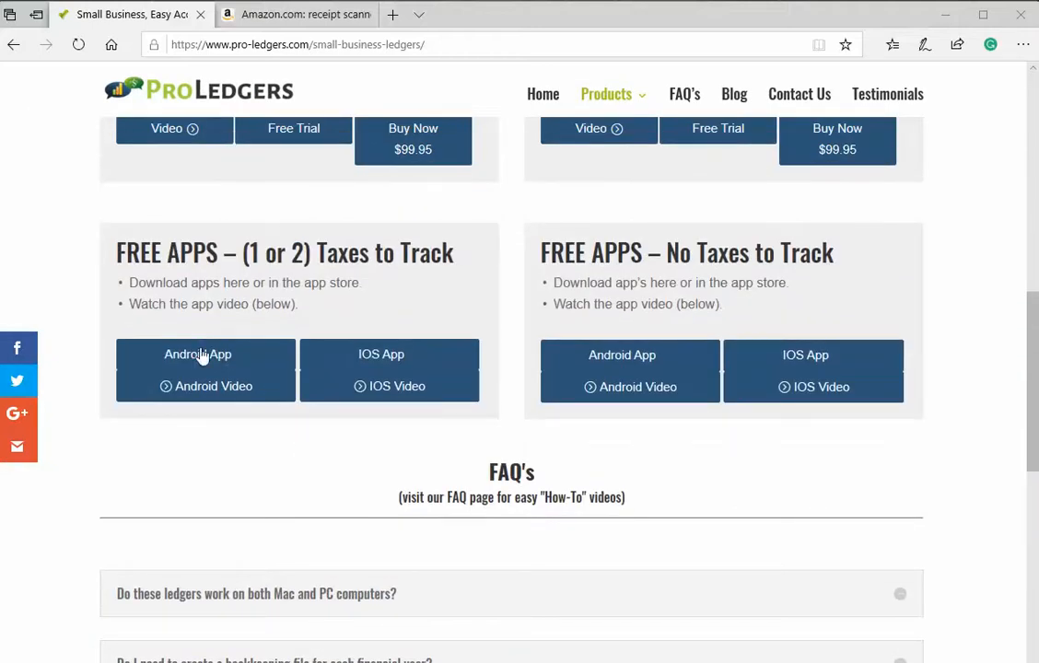
pyautogui.moveTo(409, 415)
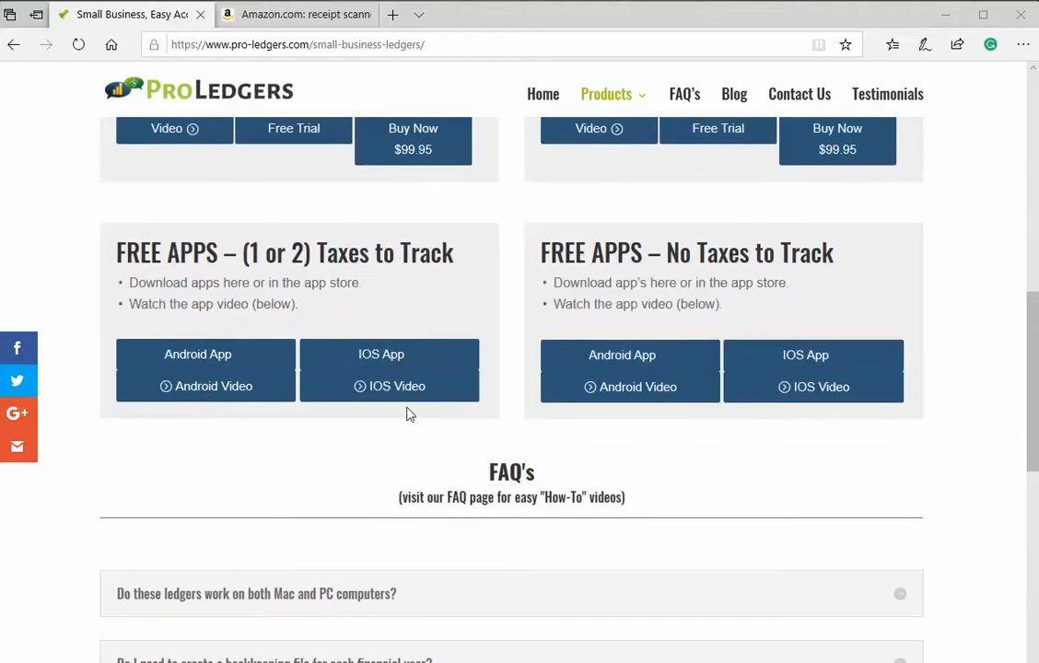
pyautogui.moveTo(414, 429)
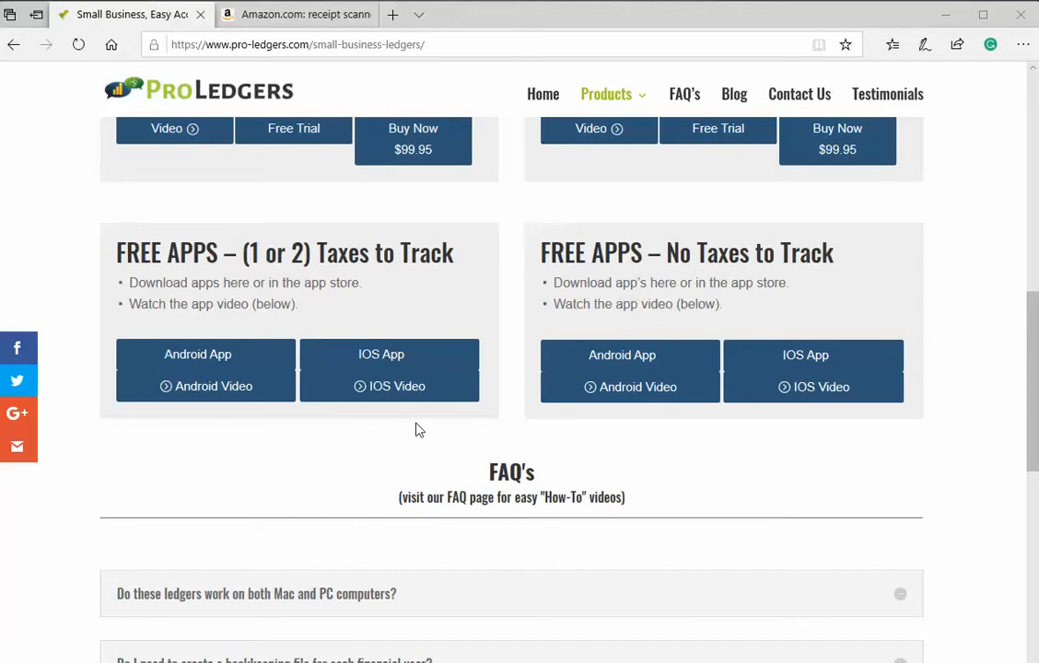
pyautogui.moveTo(396, 450)
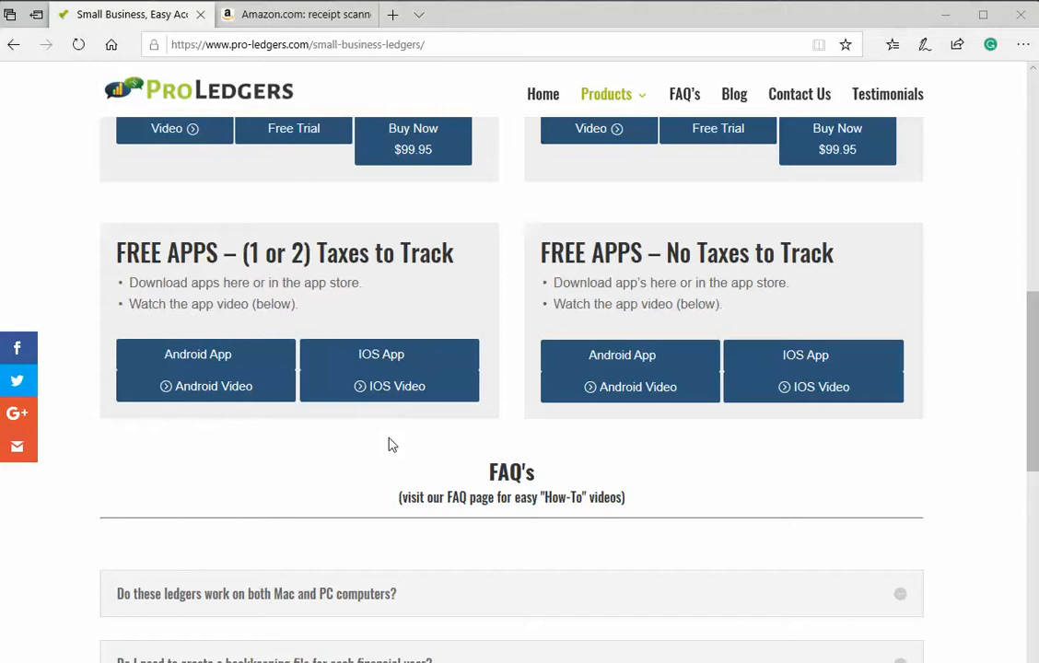
pyautogui.moveTo(179, 415)
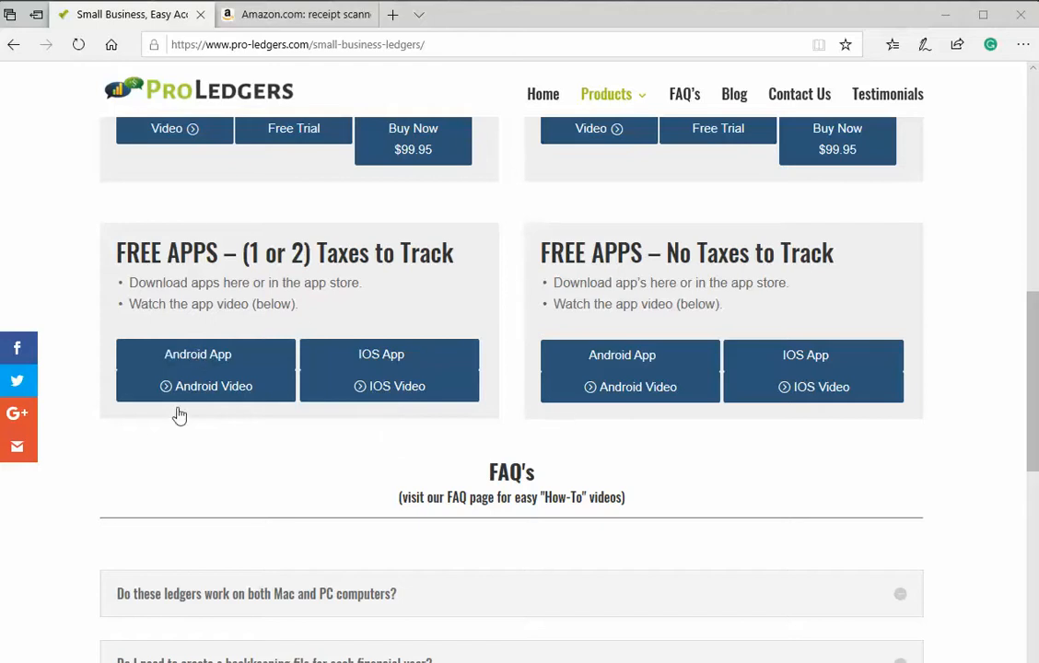
pyautogui.click(197, 354)
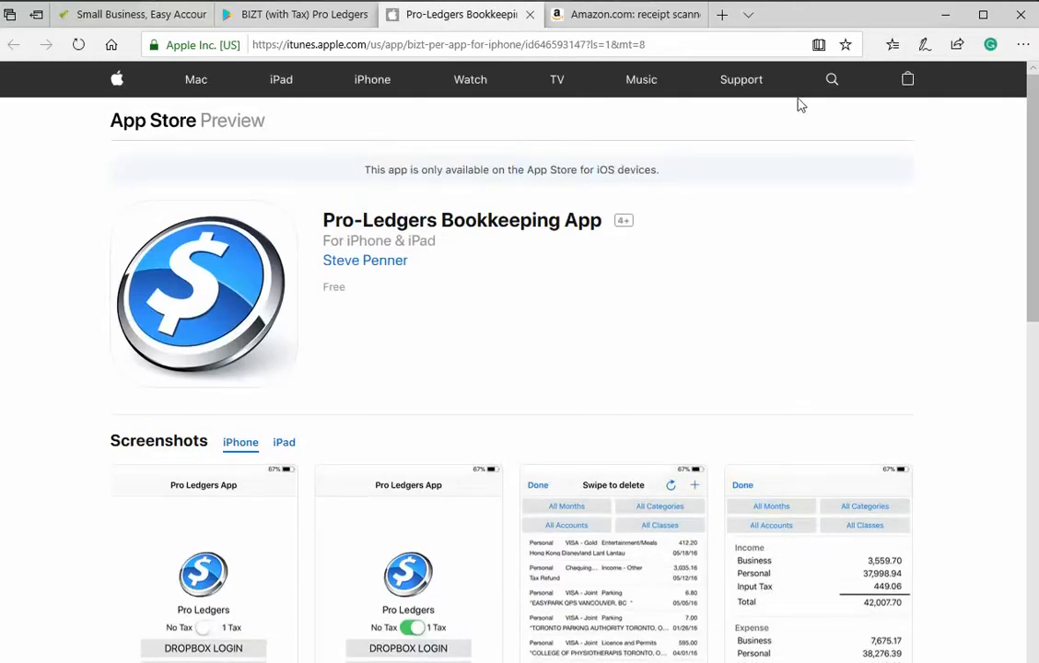
pyautogui.moveTo(870, 18)
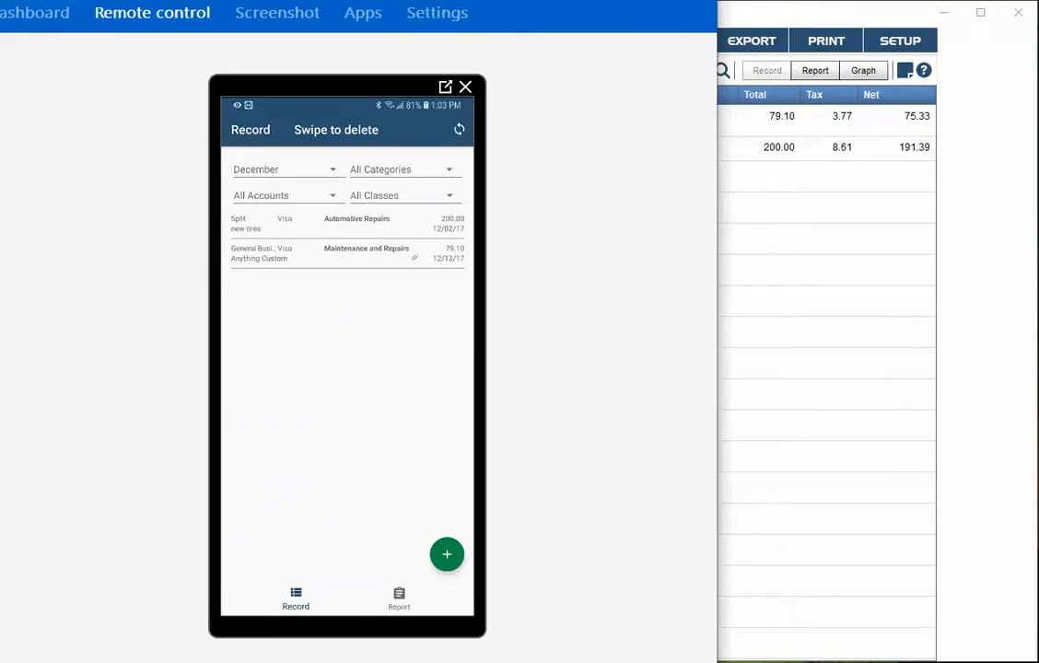
pyautogui.moveTo(361, 269)
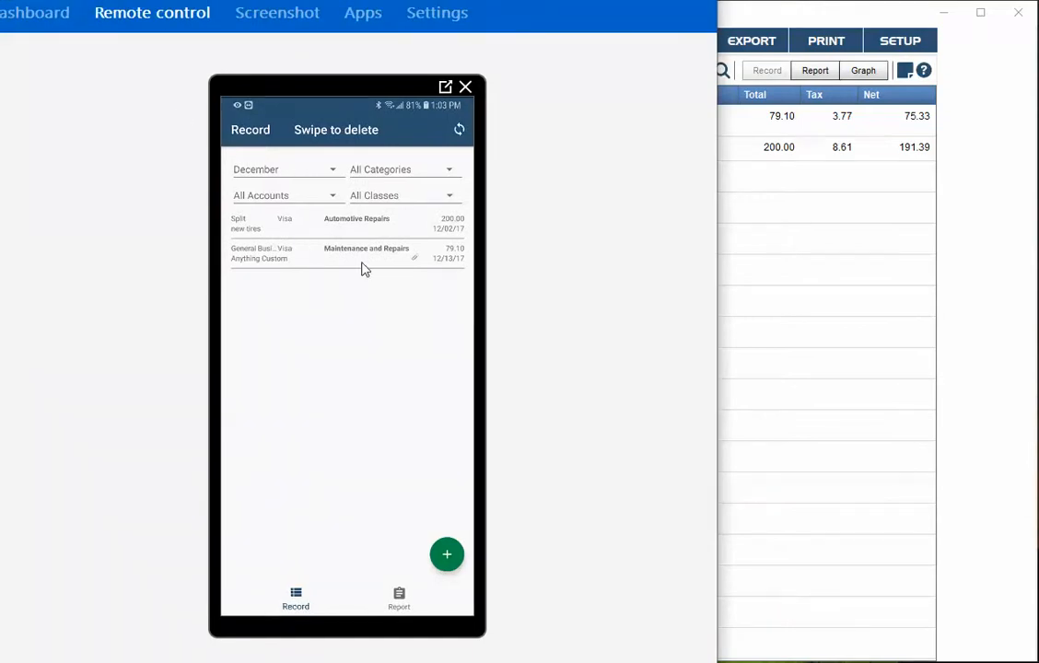
# Open the 79.10 Maintenance and Repairs record and its attached receipts on the phone
pyautogui.click(365, 252)
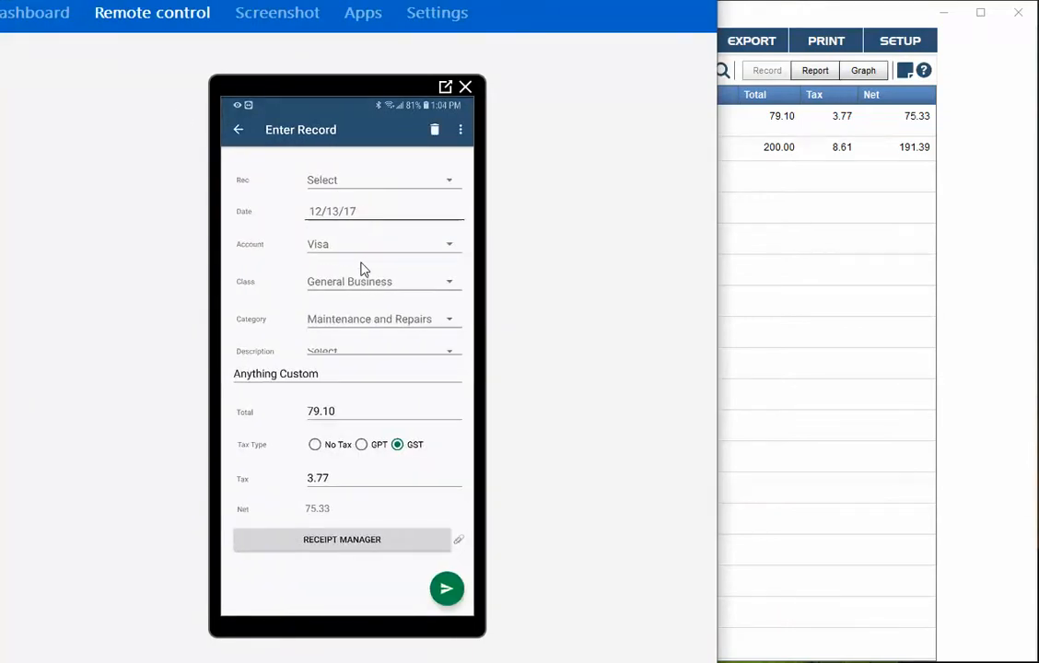
pyautogui.moveTo(327, 379)
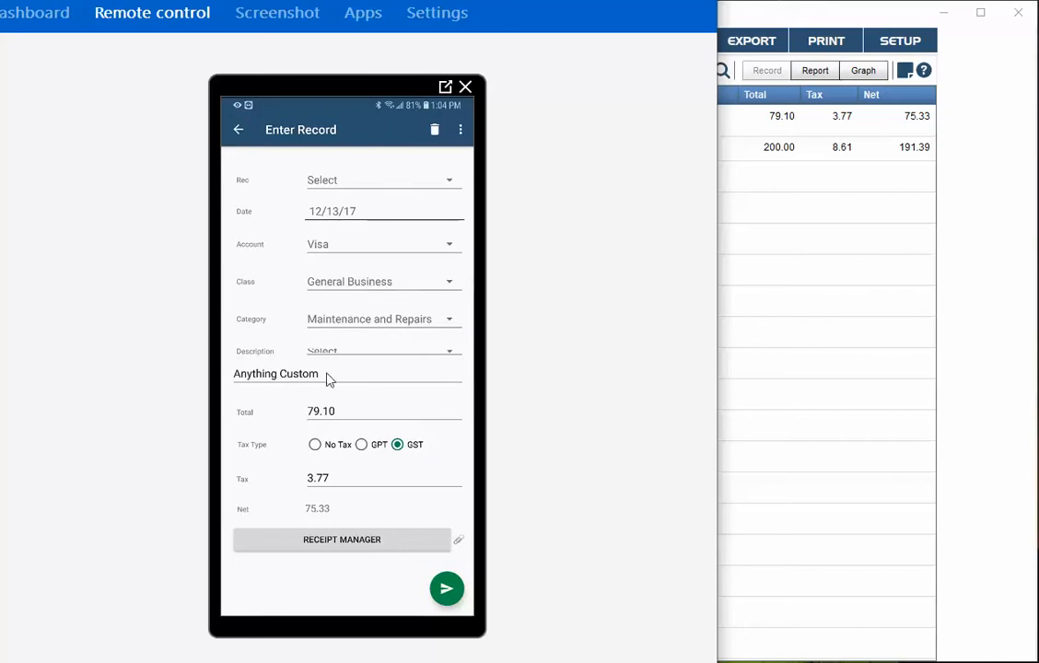
pyautogui.moveTo(349, 554)
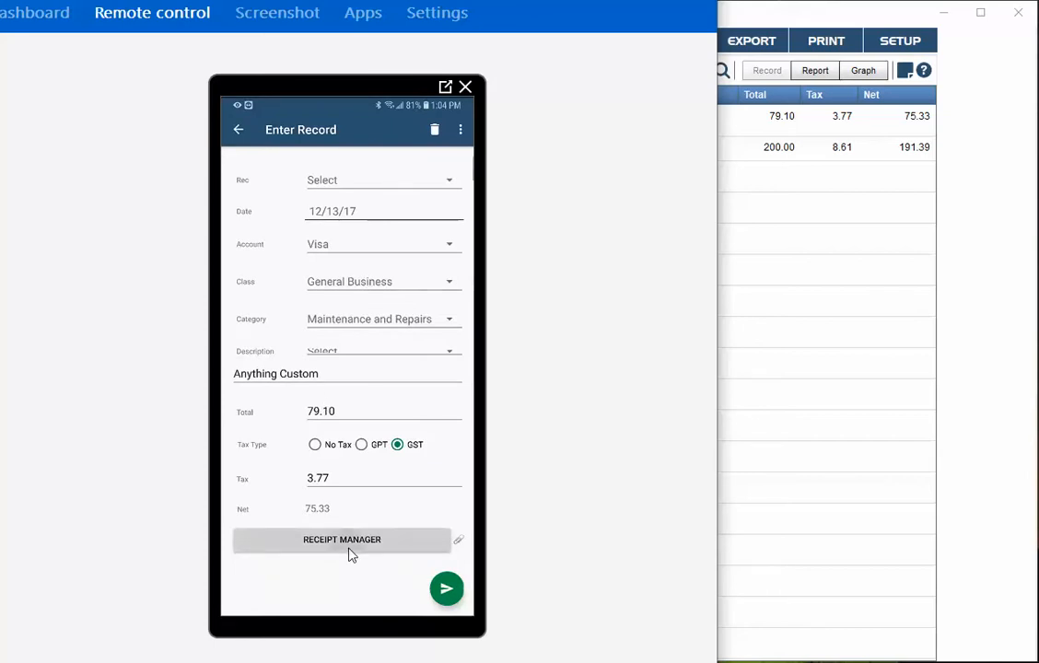
pyautogui.click(342, 539)
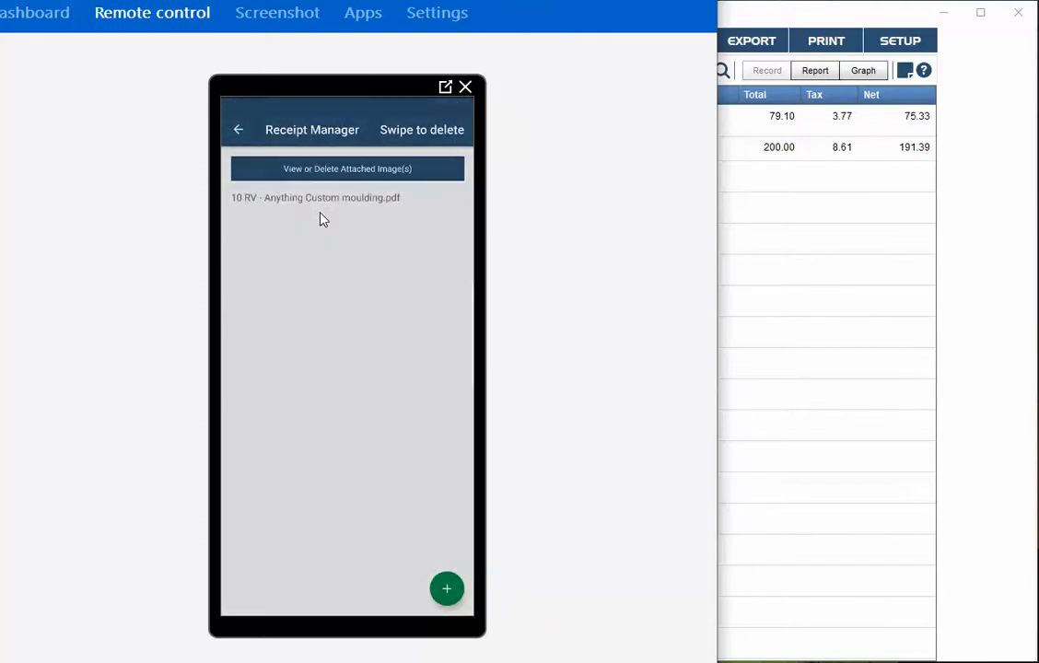
# View the moulding invoice PDF just once in PDF Viewer, then go back to the receipt list
pyautogui.click(315, 197)
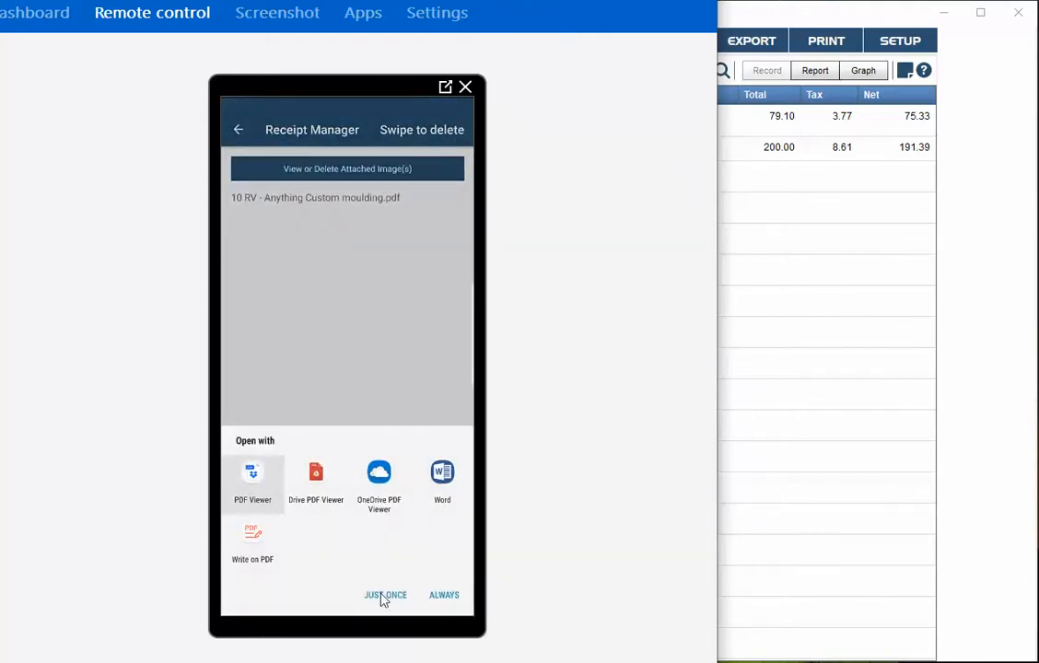
pyautogui.click(385, 594)
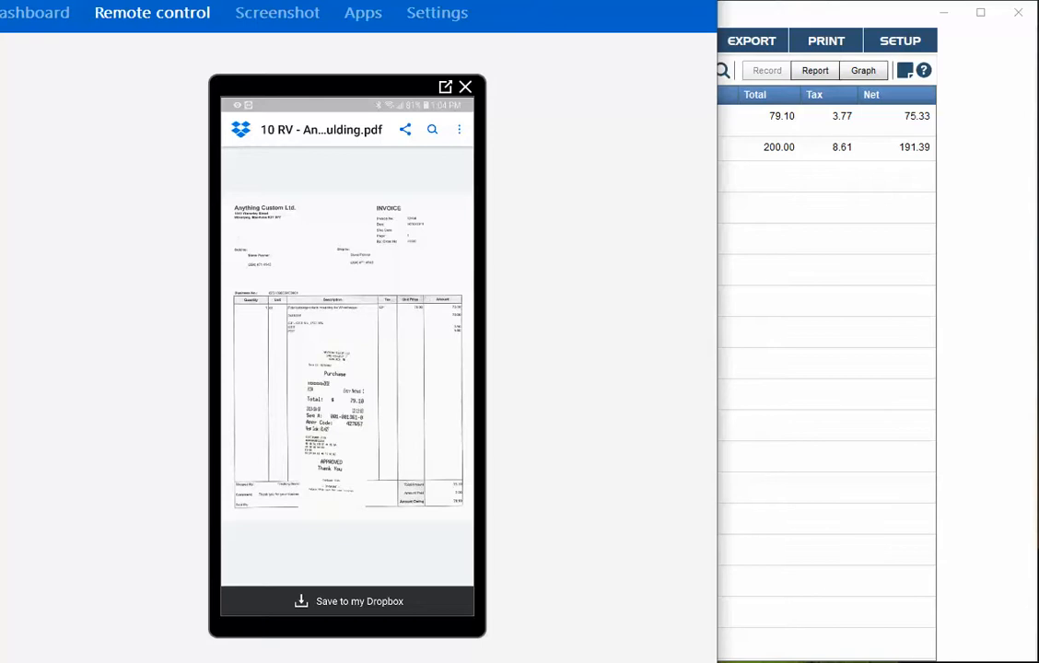
pyautogui.click(238, 128)
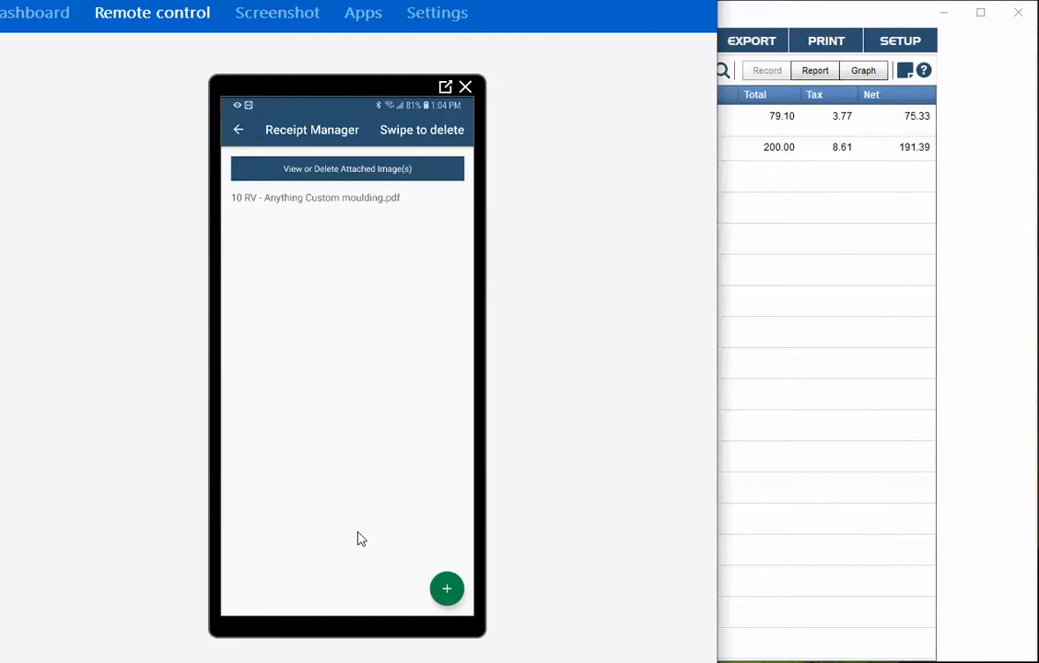
pyautogui.moveTo(438, 490)
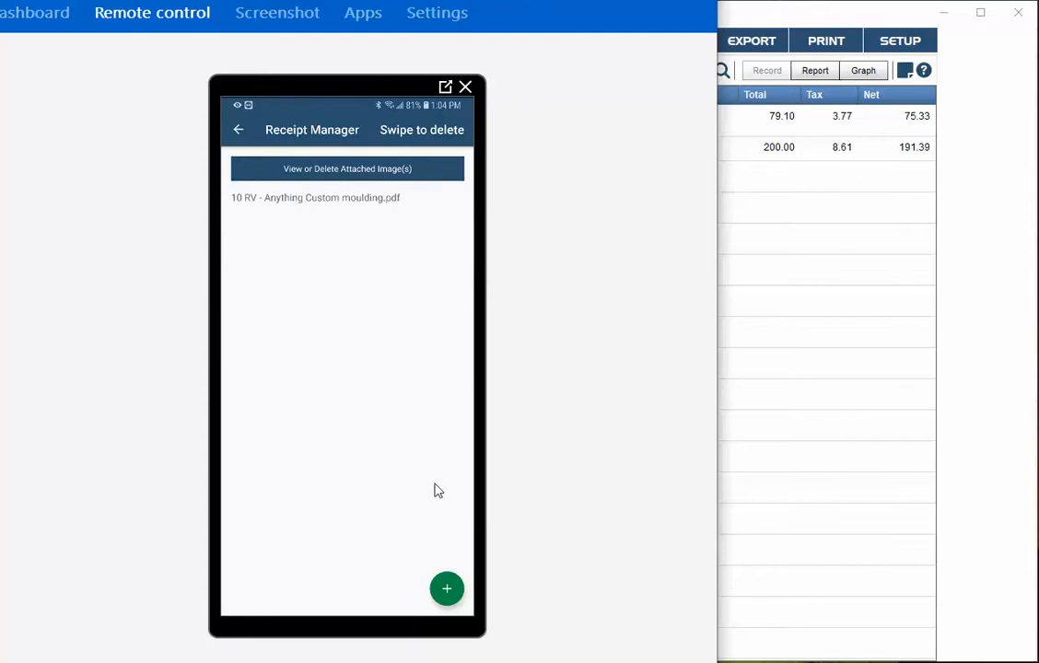
pyautogui.moveTo(435, 481)
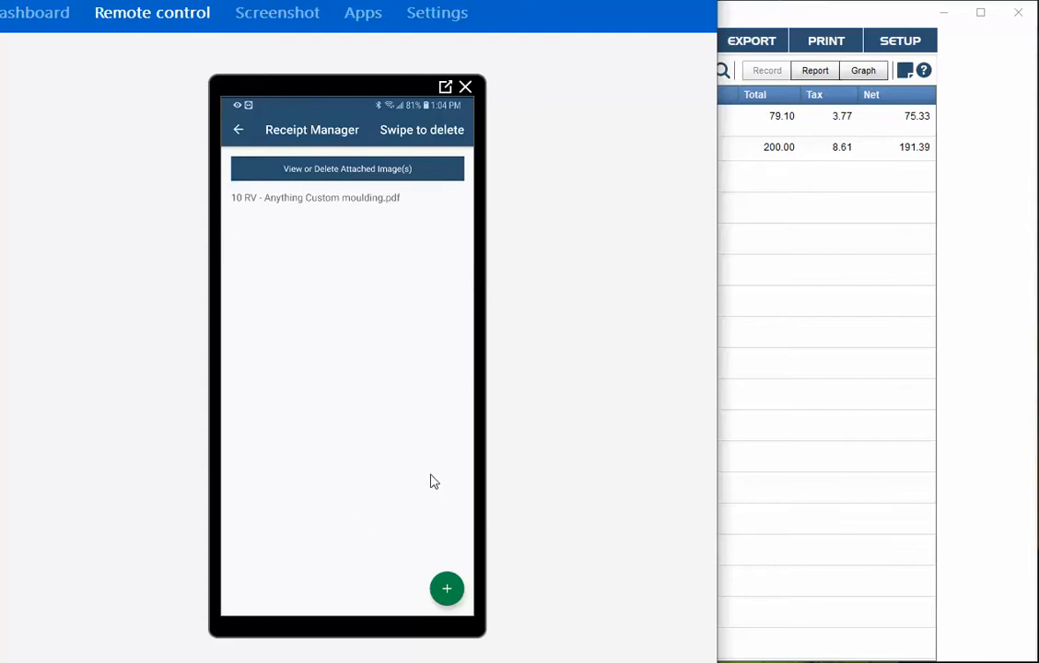
pyautogui.moveTo(426, 515)
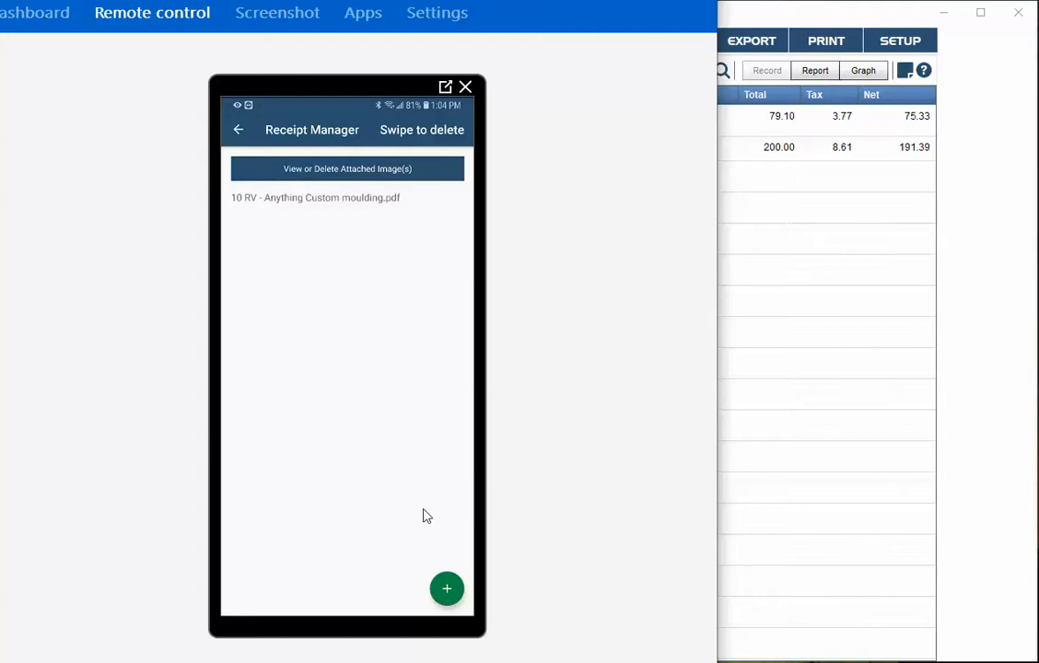
pyautogui.moveTo(448, 590)
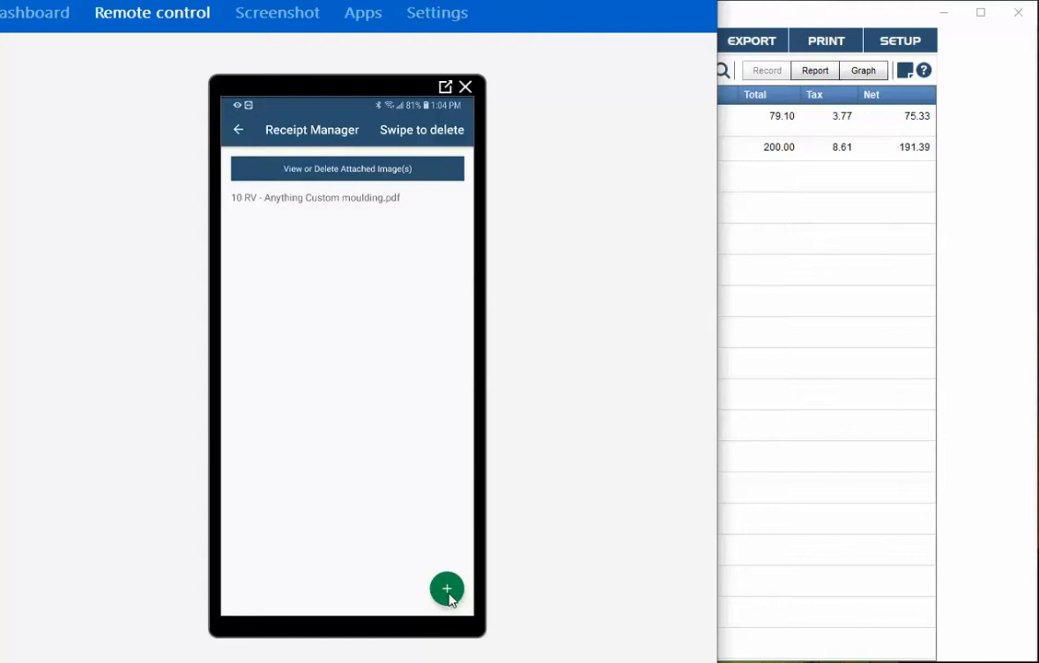
# Take a camera photo of the handwritten paper receipt and accept it for upload
pyautogui.click(447, 589)
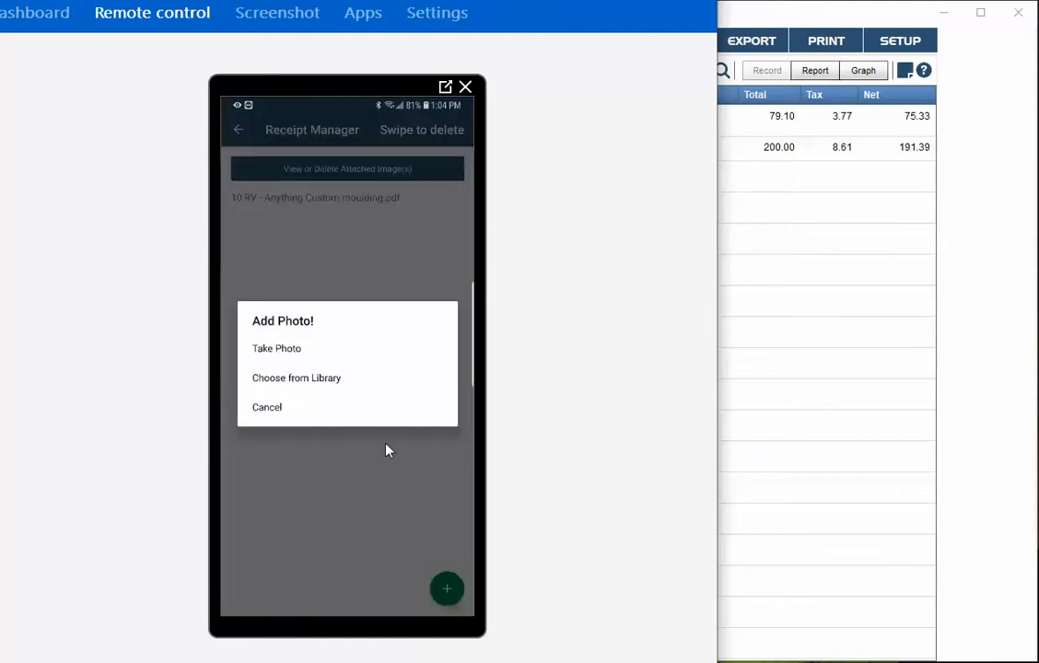
pyautogui.moveTo(306, 369)
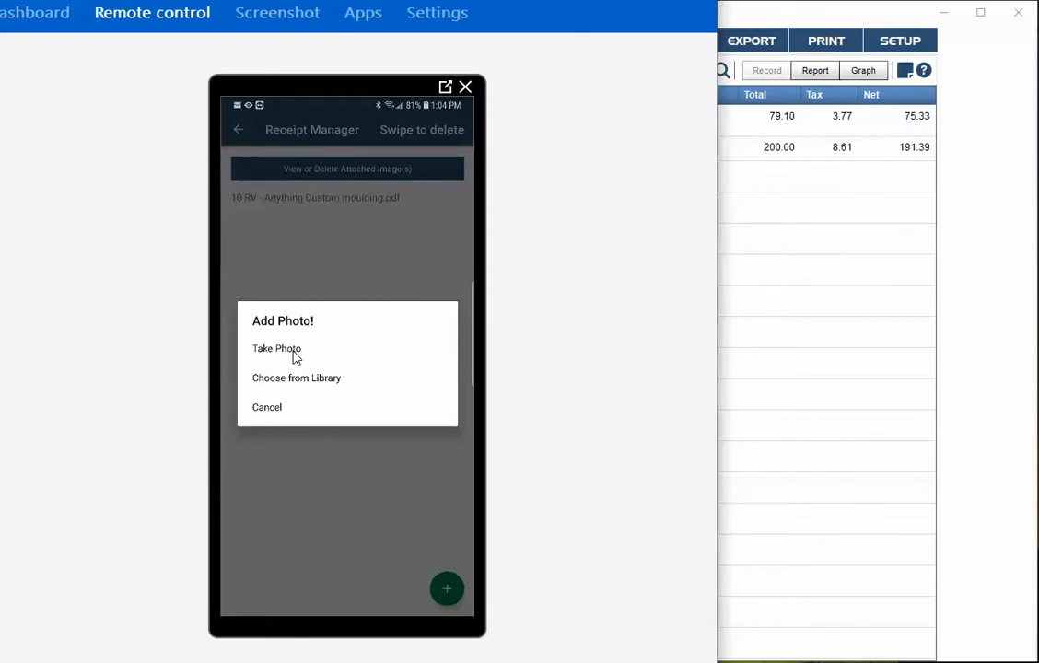
pyautogui.moveTo(315, 305)
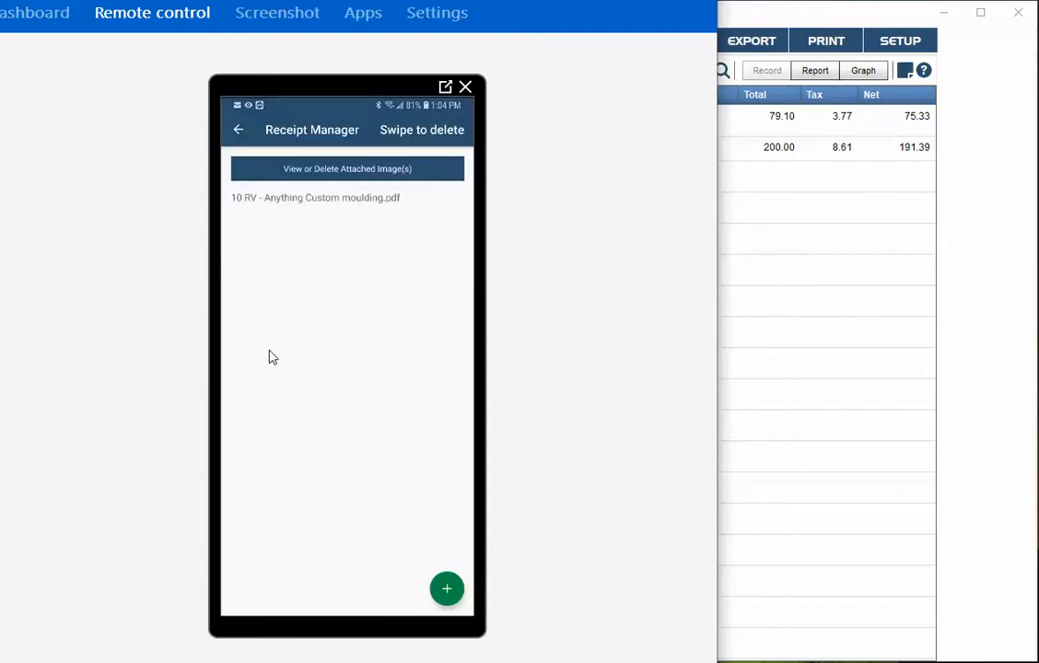
pyautogui.click(447, 587)
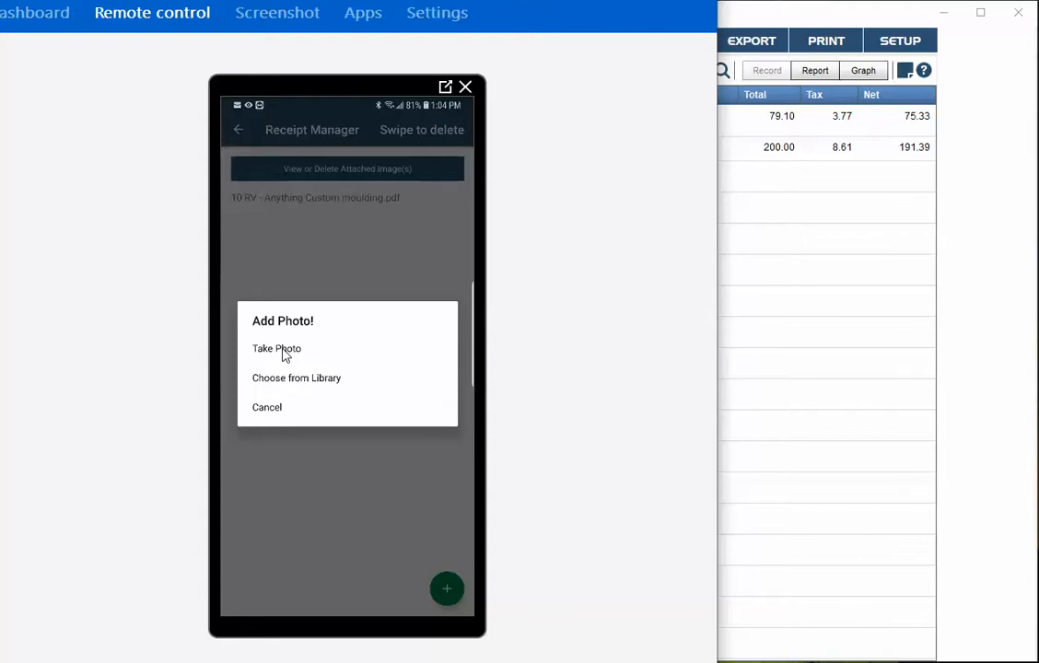
pyautogui.click(276, 348)
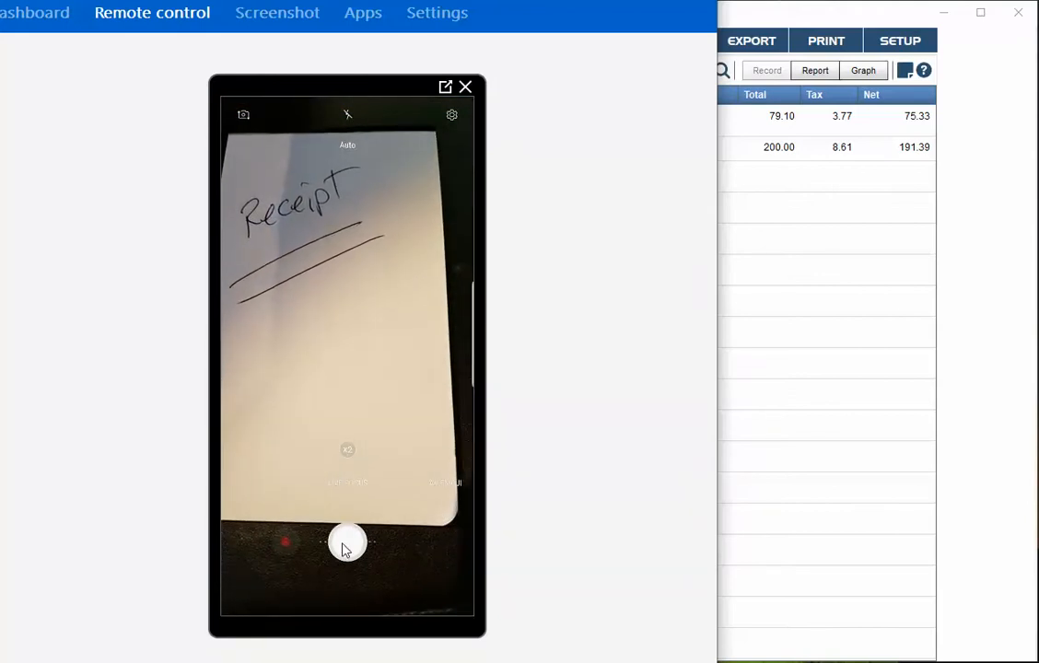
pyautogui.click(347, 542)
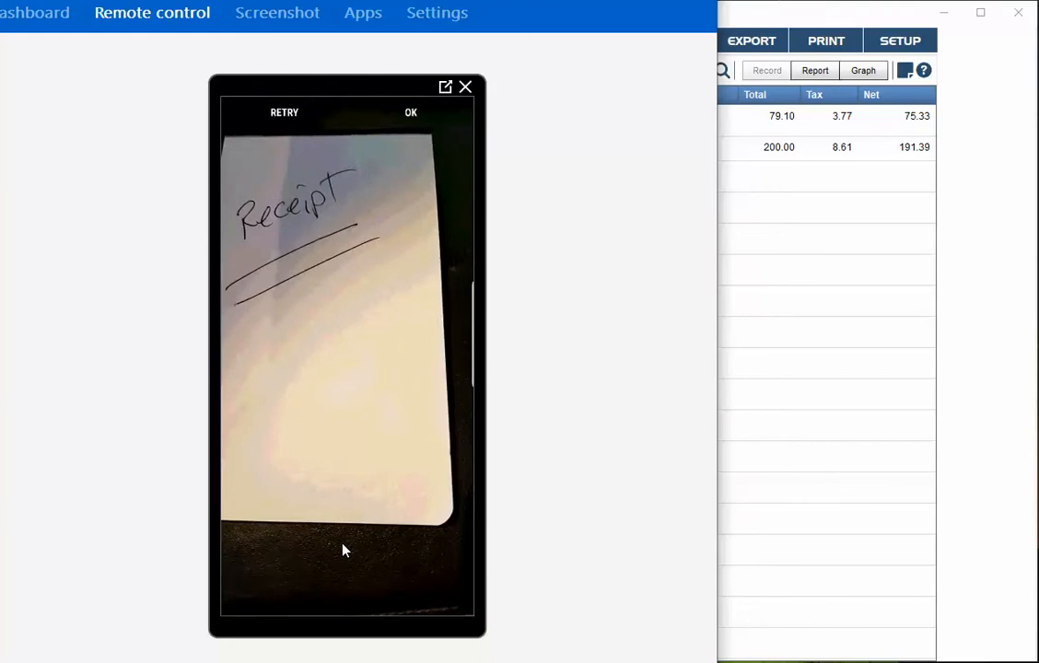
pyautogui.moveTo(410, 113)
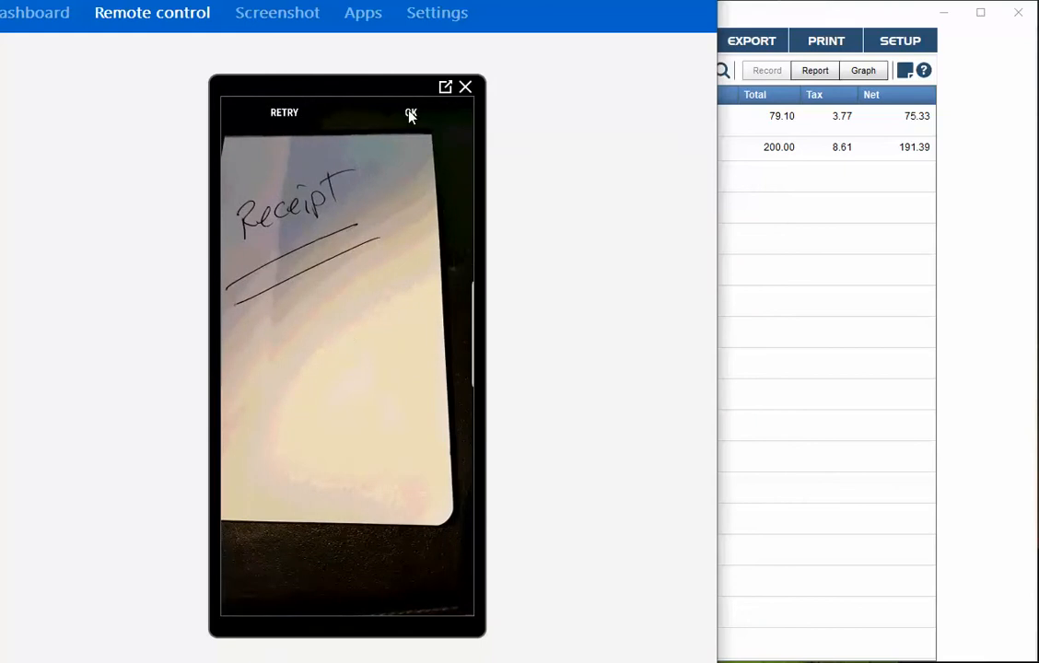
pyautogui.click(412, 114)
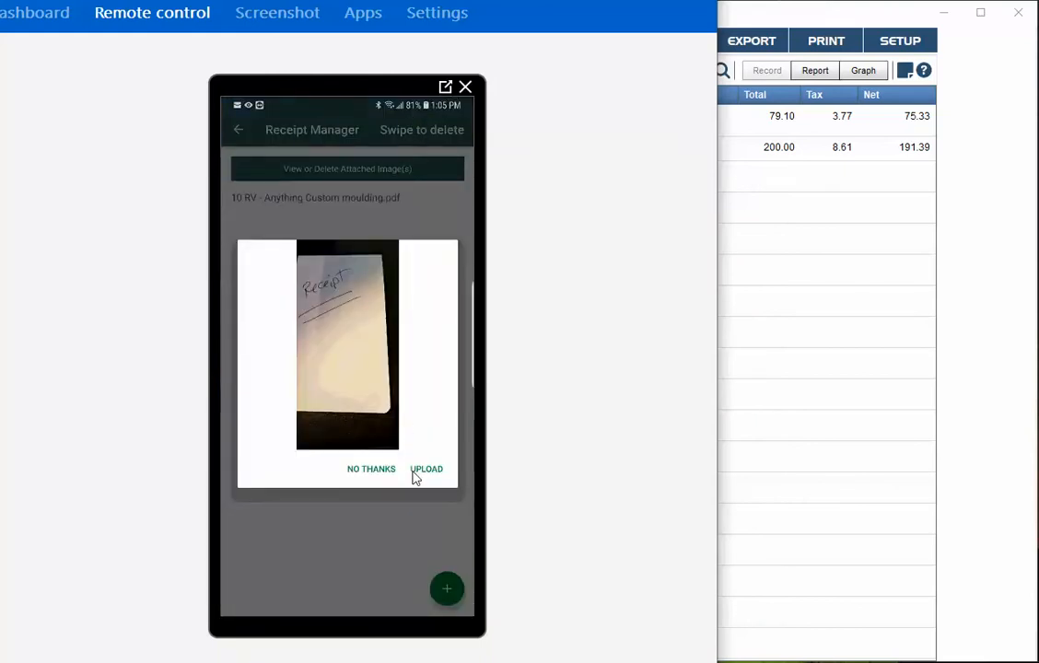
# Upload the receipt photo as a JPEG, preview it, and go back to the 79.10 record
pyautogui.click(427, 469)
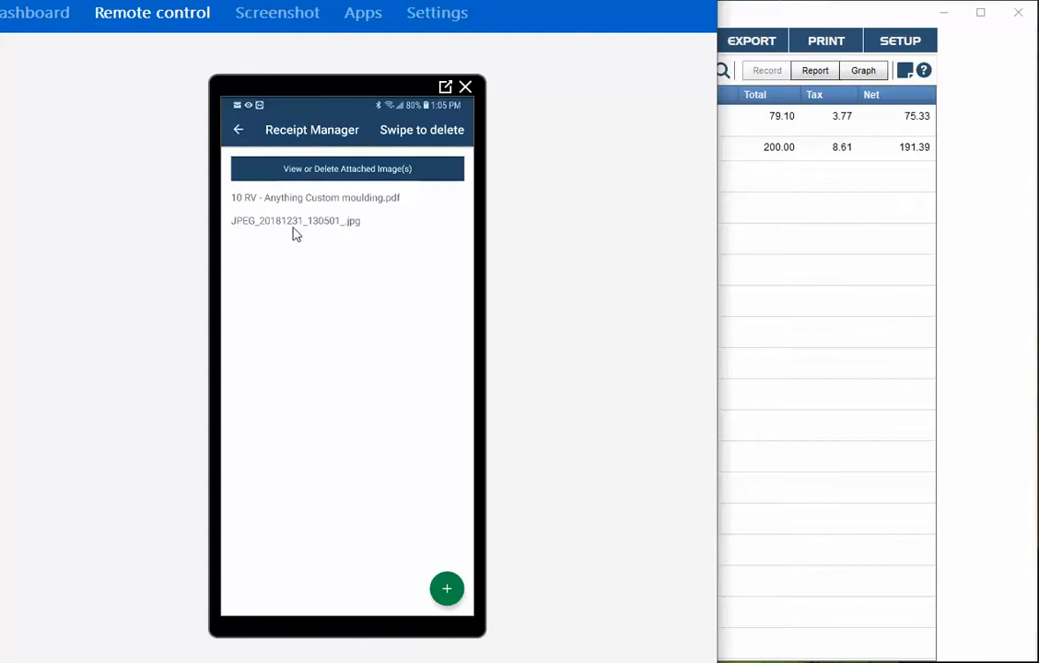
pyautogui.click(294, 220)
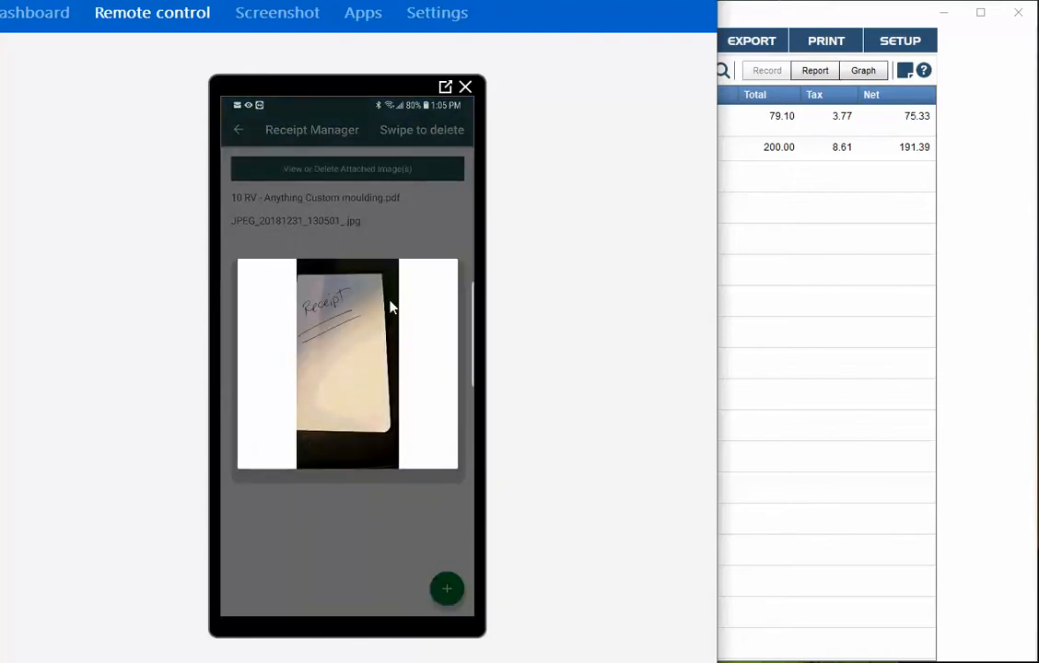
pyautogui.click(238, 129)
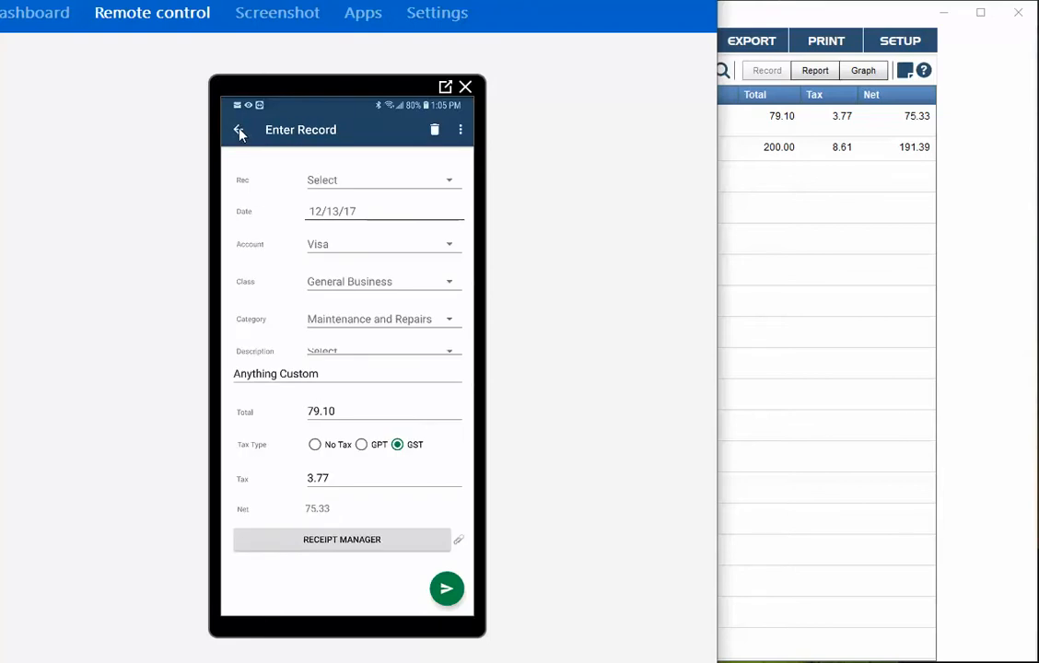
pyautogui.moveTo(260, 150)
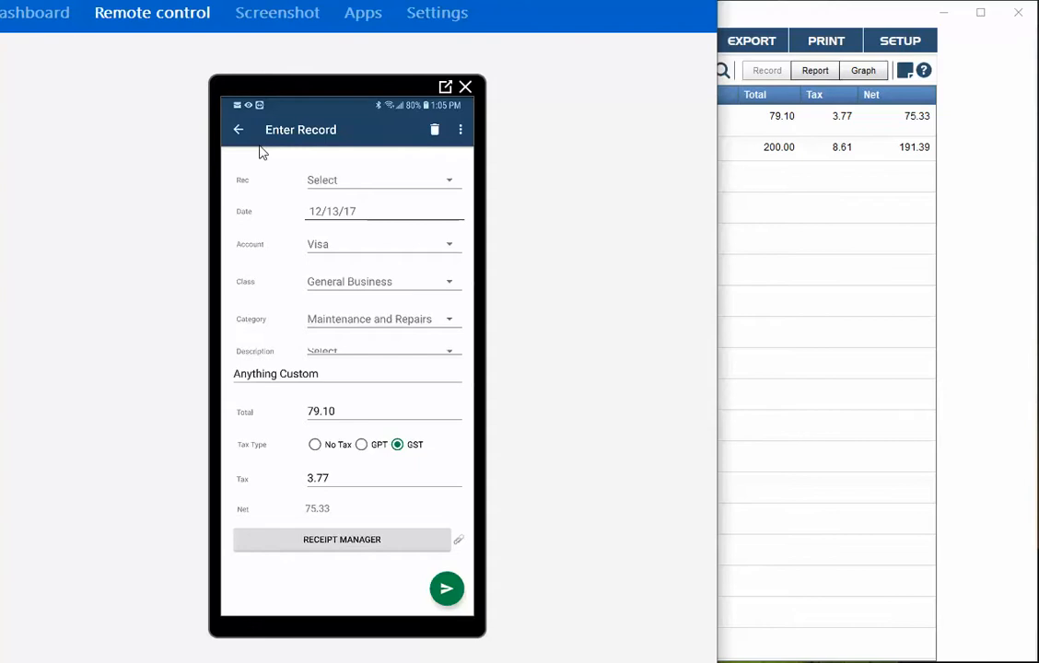
pyautogui.moveTo(268, 165)
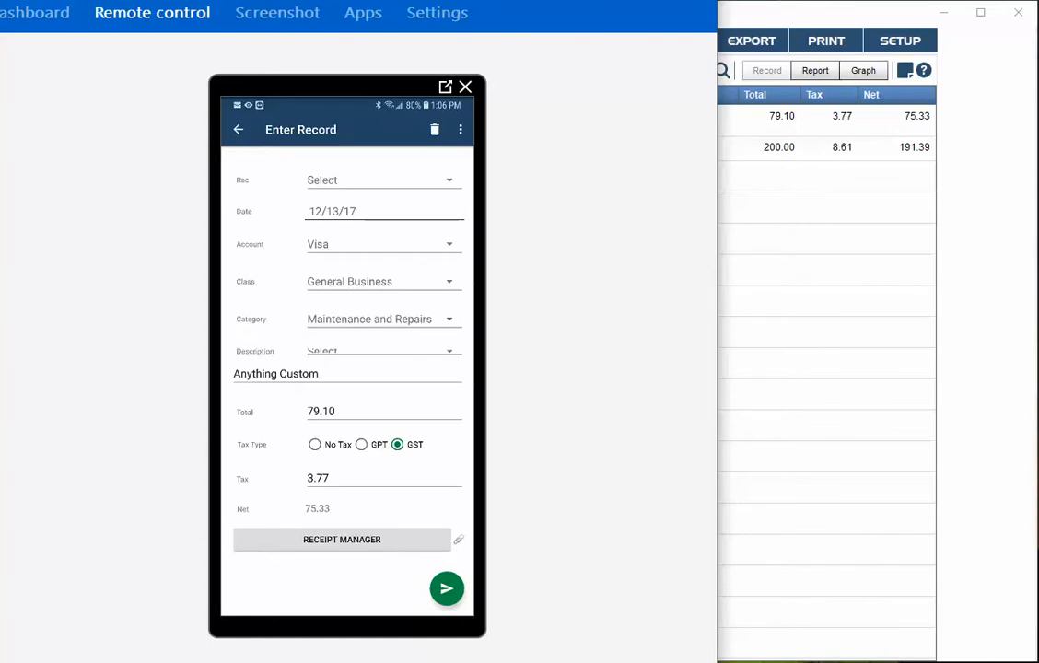
pyautogui.click(465, 86)
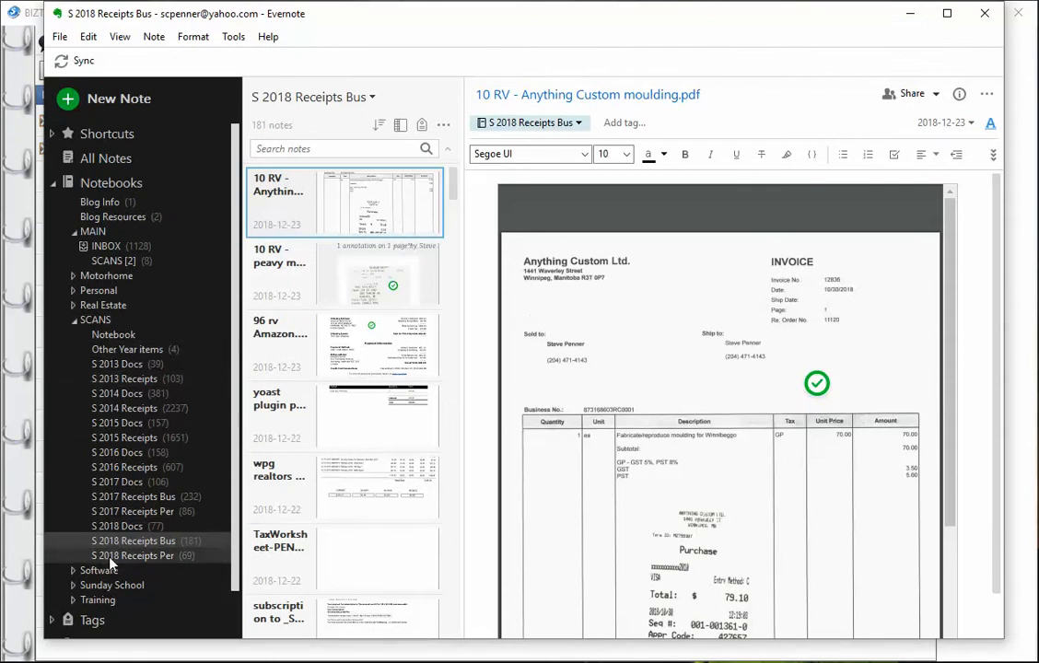
pyautogui.moveTo(111, 555)
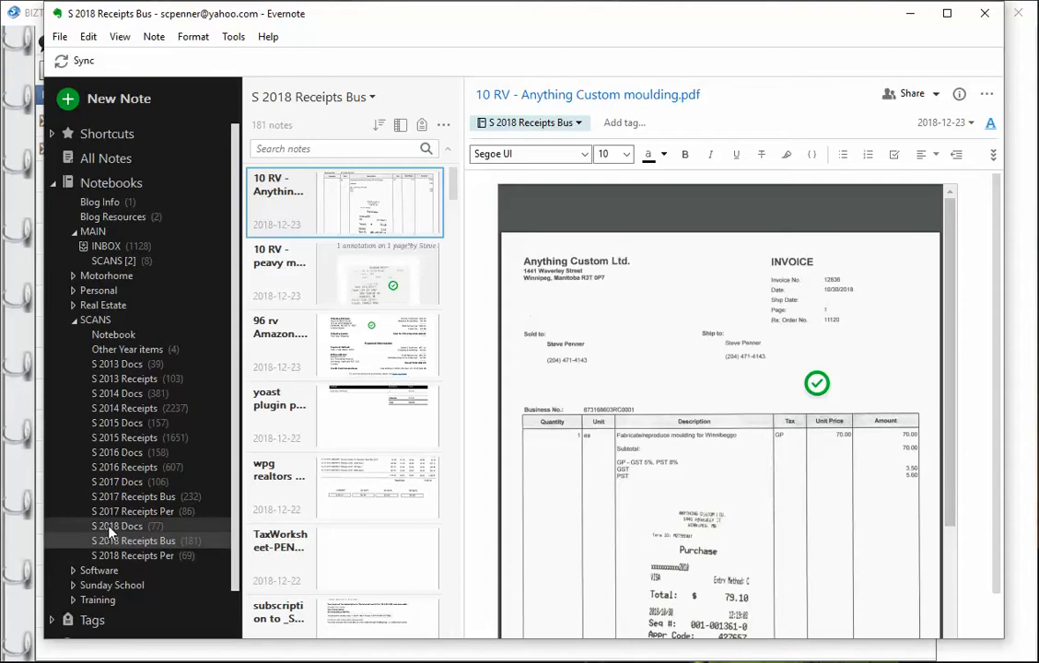
pyautogui.moveTo(133, 540)
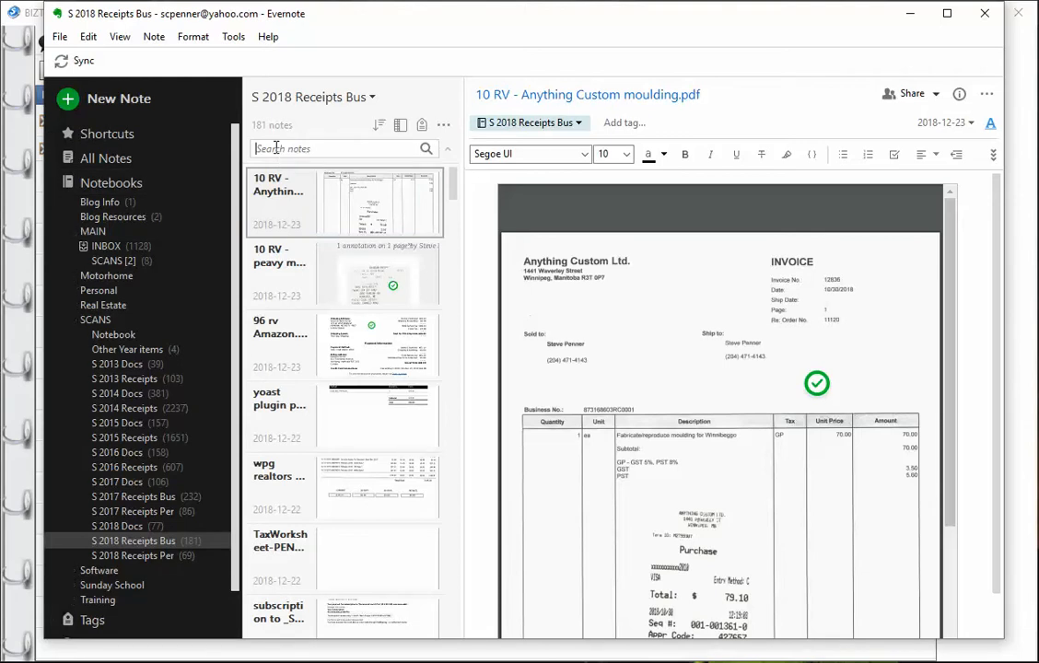
# Search the receipts notebook for 79.10 and scroll the Anything Custom invoice to its total
pyautogui.write('79')
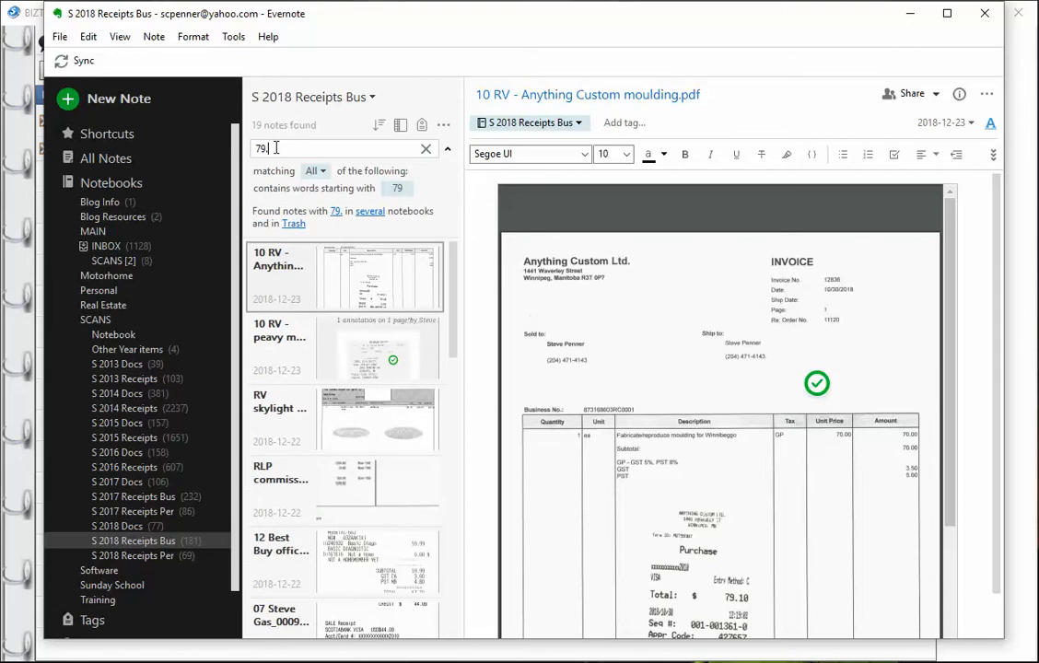
pyautogui.write('.10')
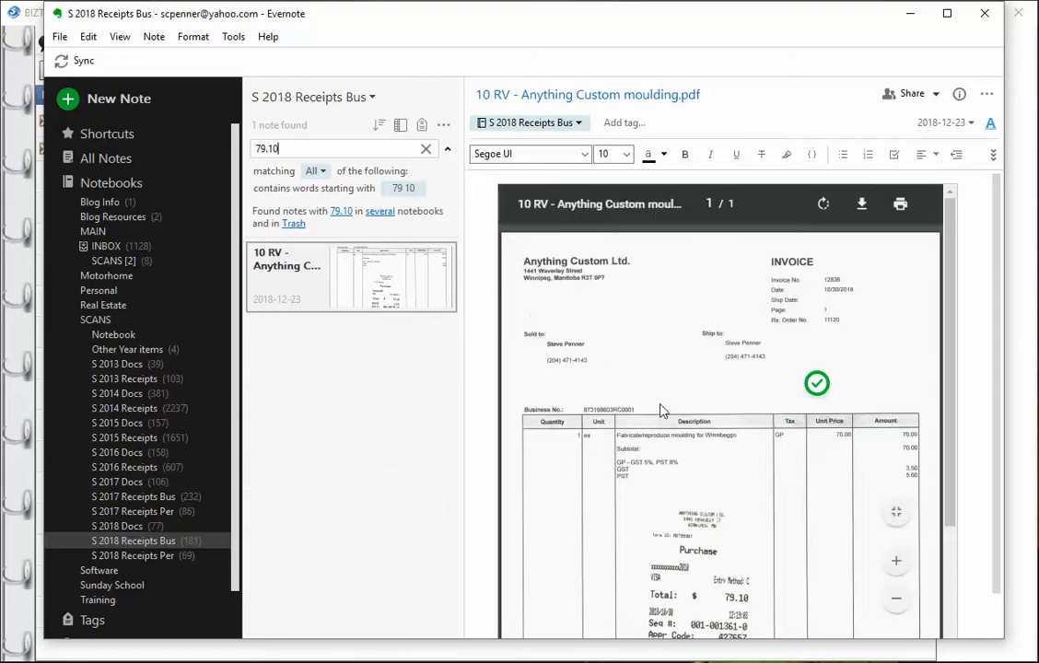
pyautogui.moveTo(451, 412)
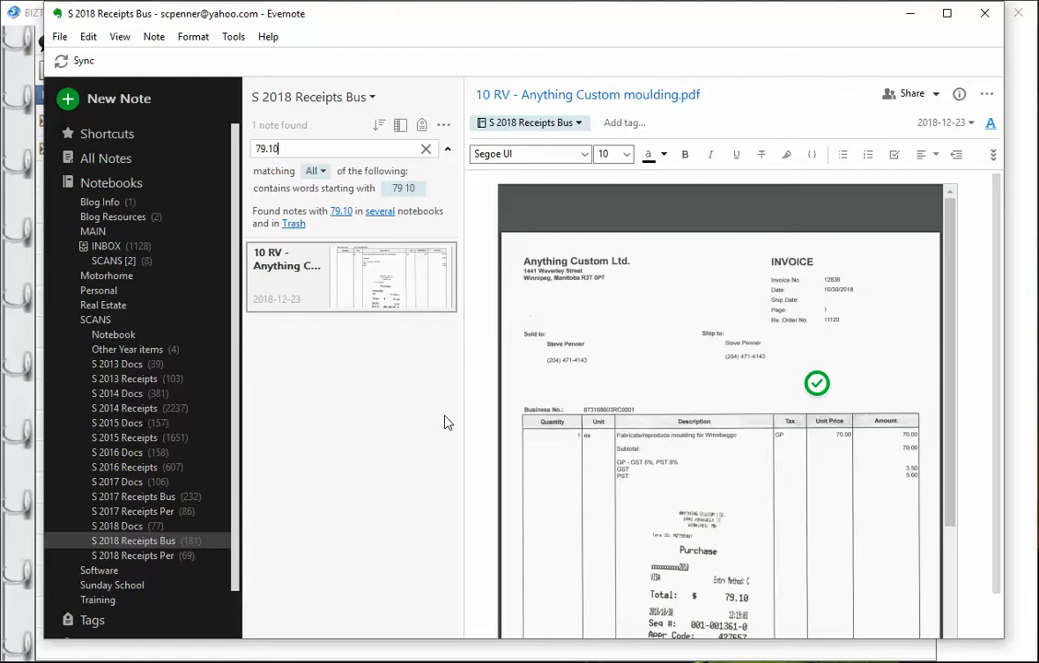
pyautogui.moveTo(452, 423)
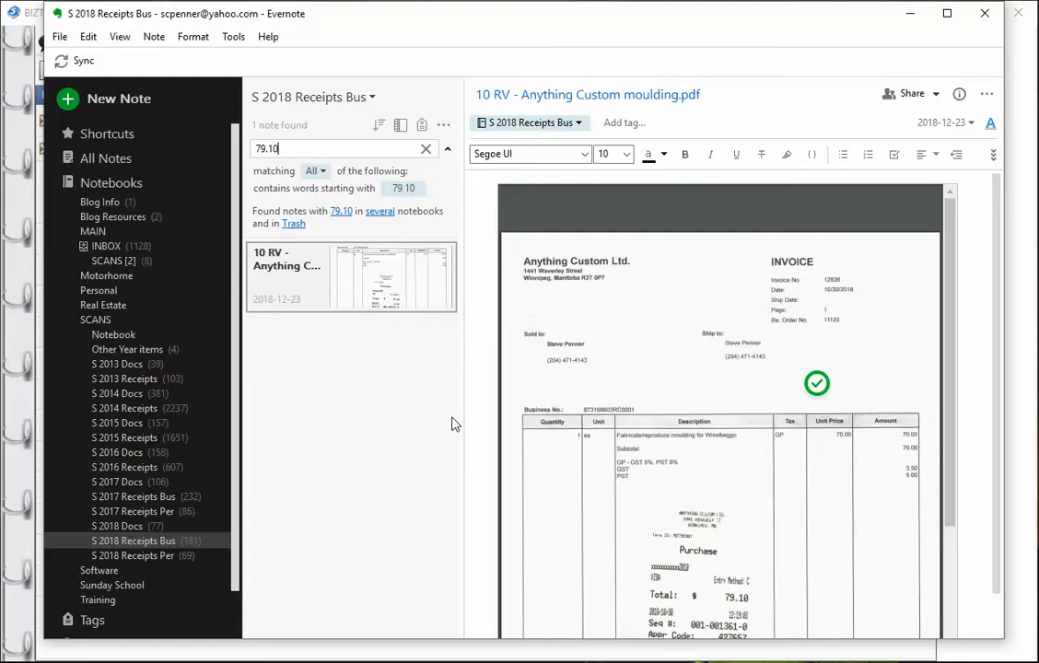
pyautogui.moveTo(918, 322)
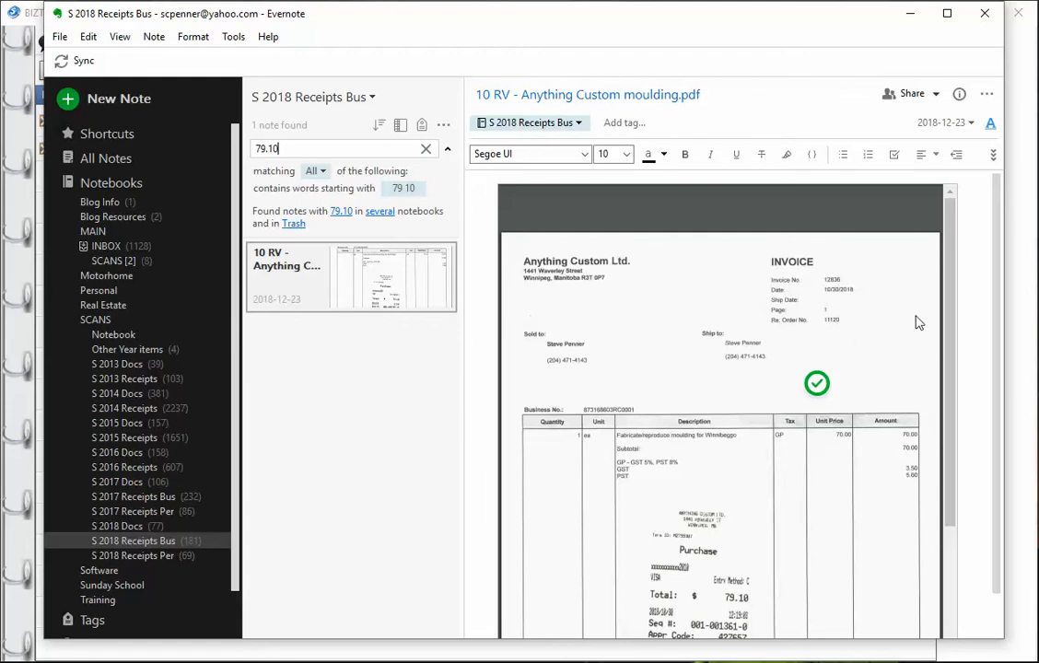
pyautogui.scroll(-3)
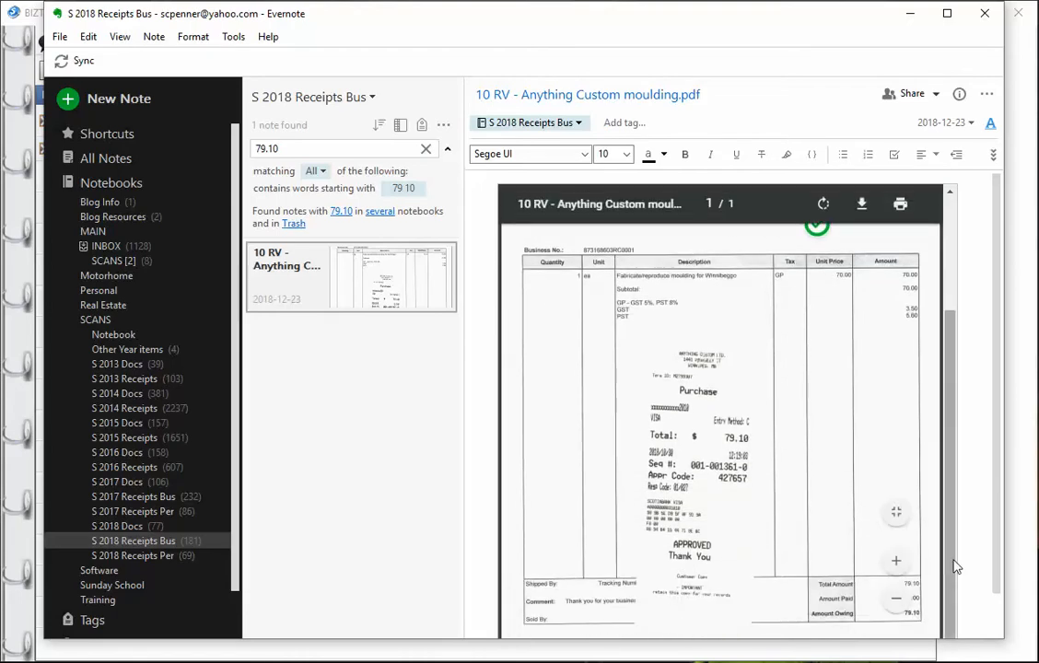
pyautogui.scroll(3)
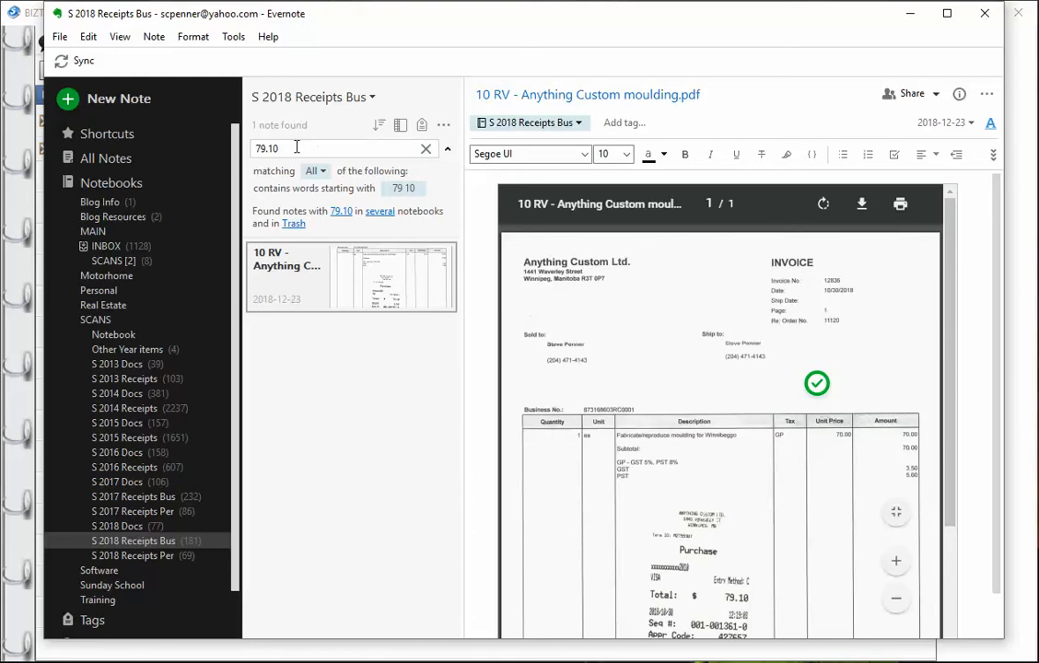
# Replace the 79.10 search with 'coop' to list the ten Co-op receipt notes
pyautogui.tripleClick(266, 147)
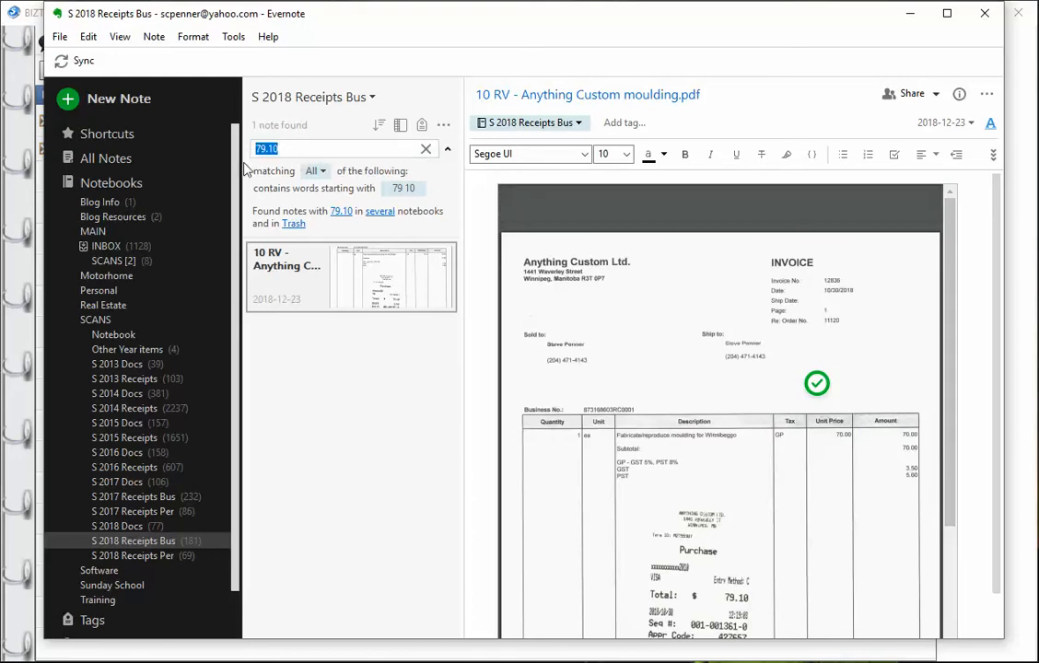
pyautogui.write('coop')
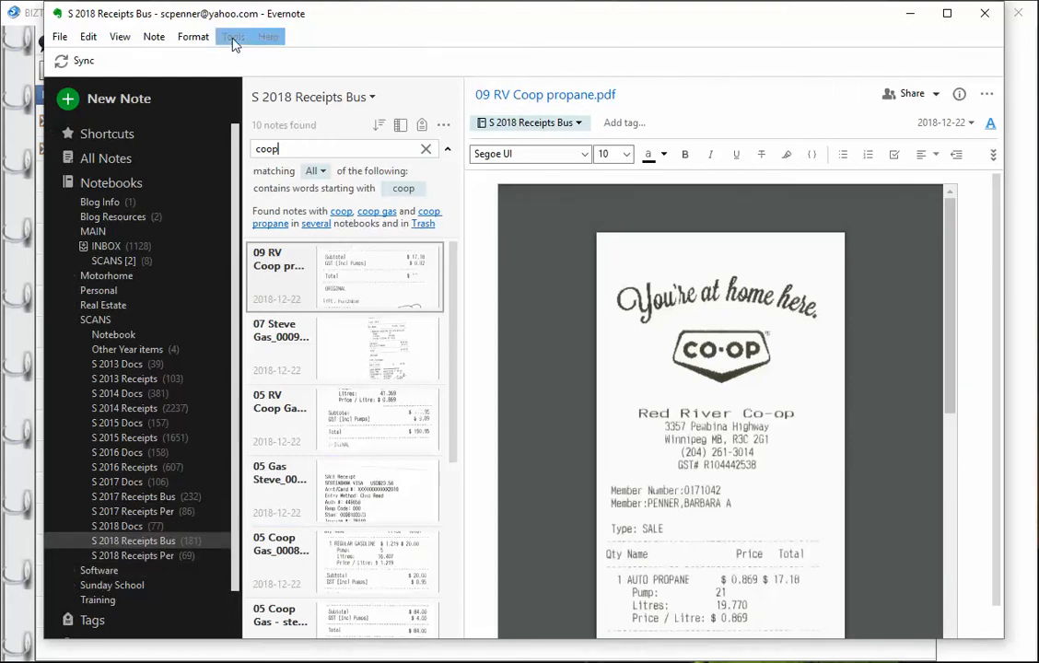
pyautogui.click(232, 37)
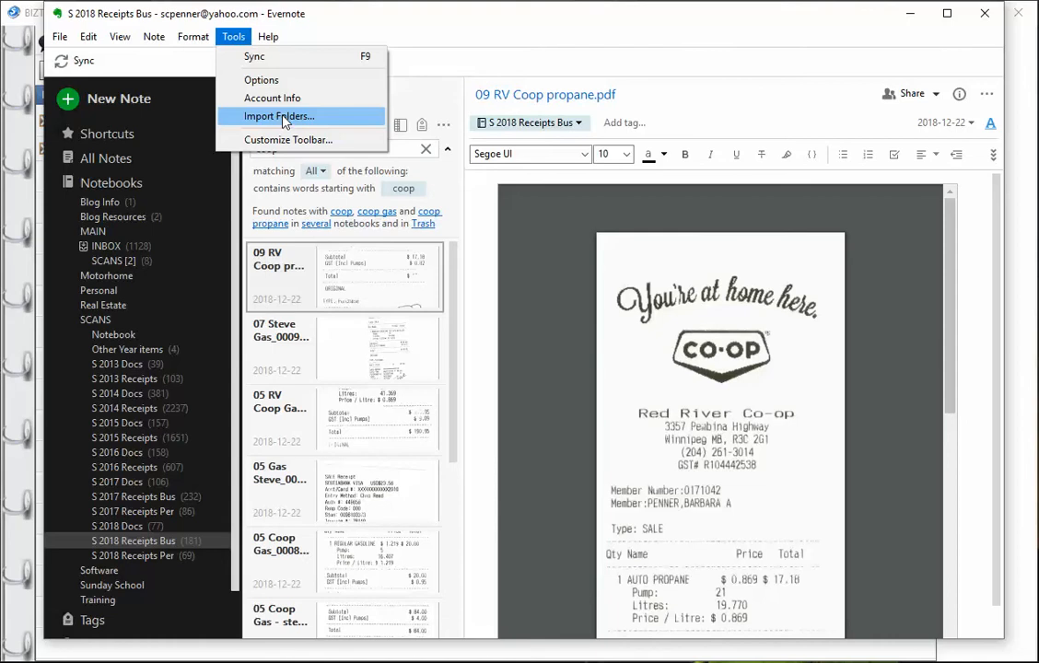
pyautogui.click(278, 115)
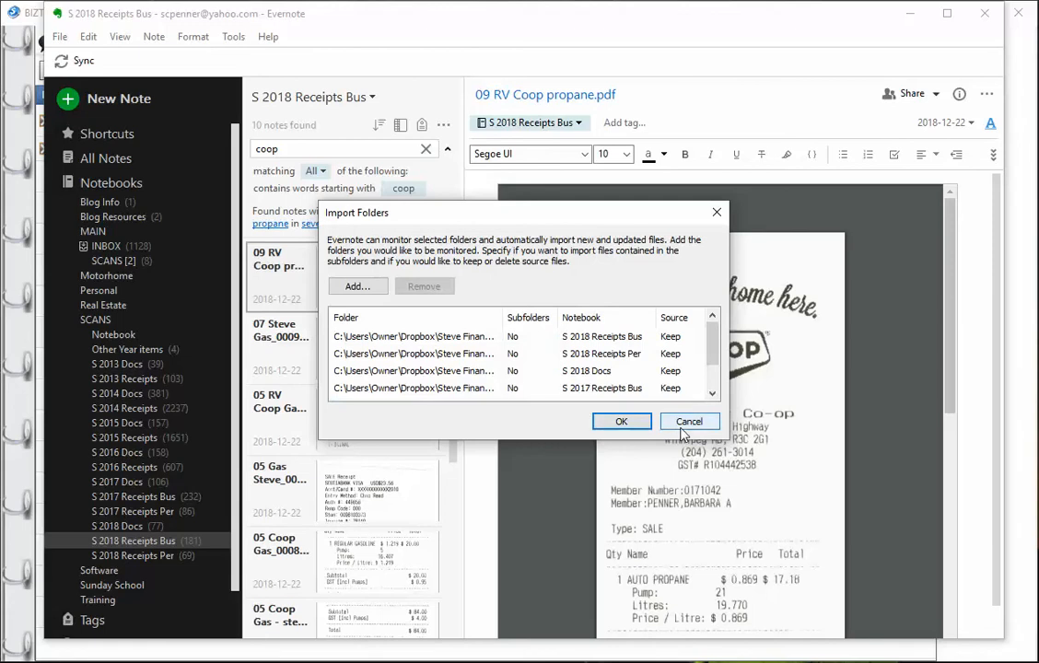
pyautogui.click(689, 420)
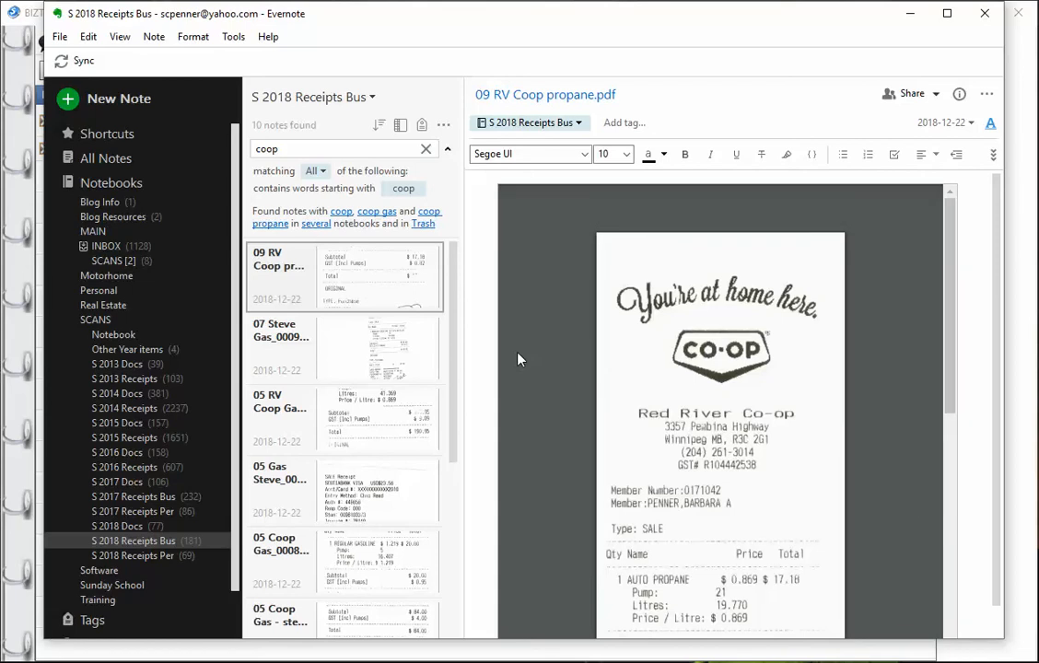
pyautogui.moveTo(525, 381)
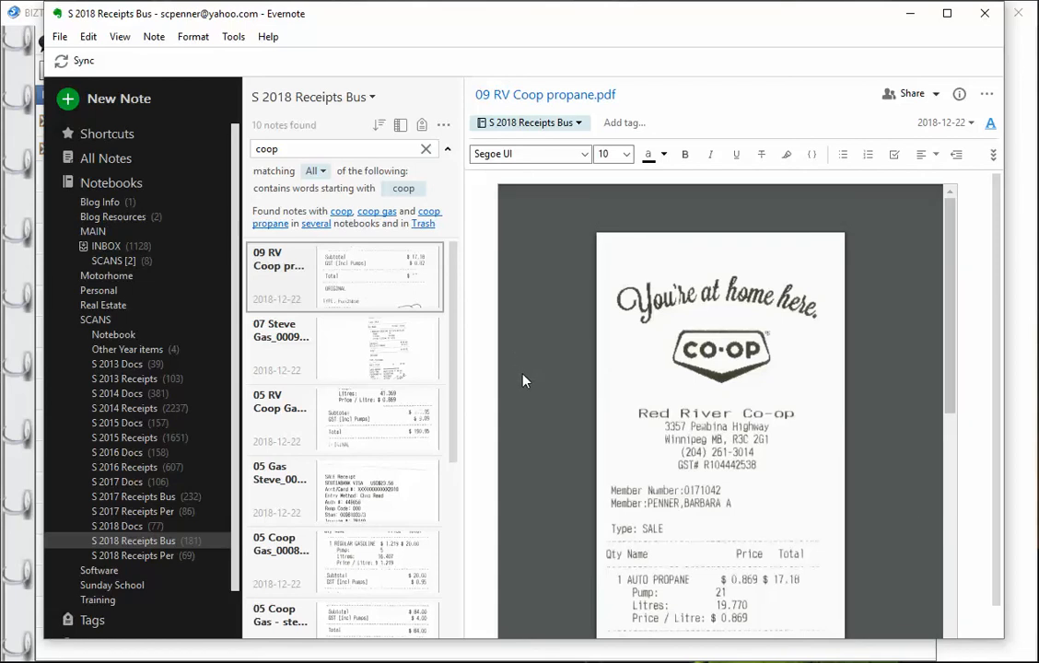
pyautogui.moveTo(530, 387)
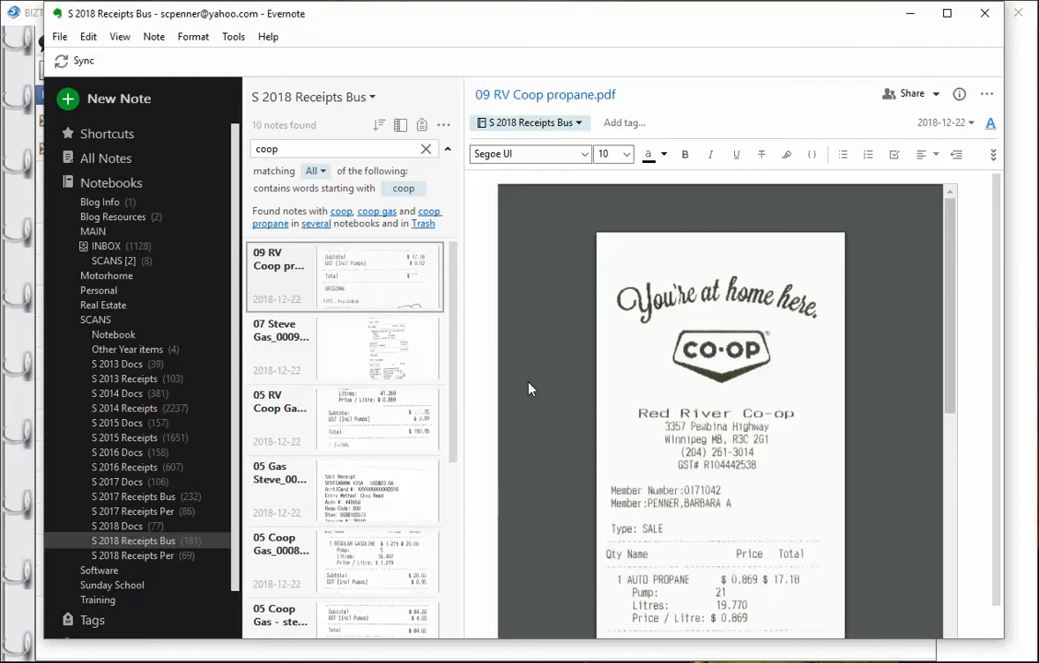